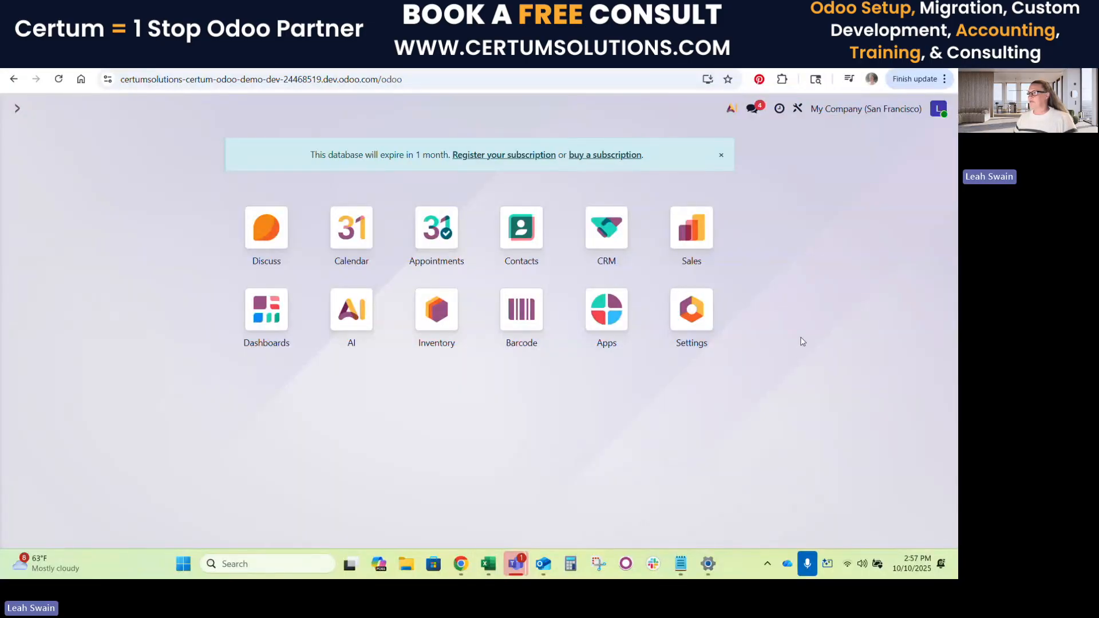
mouse_move(873, 188)
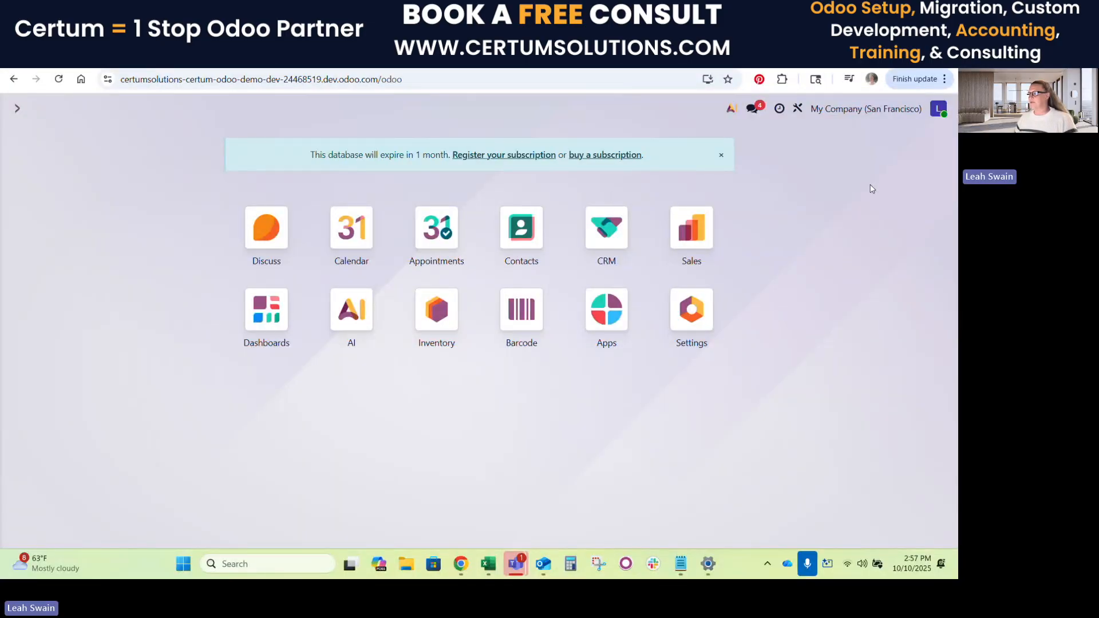
mouse_move(846, 192)
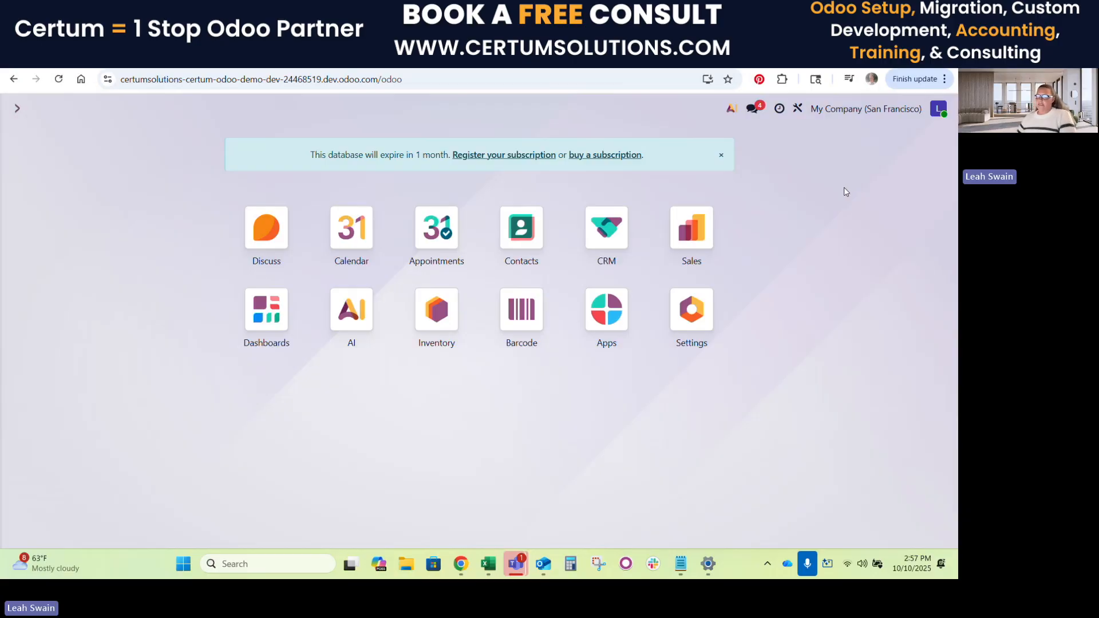
mouse_move(808, 181)
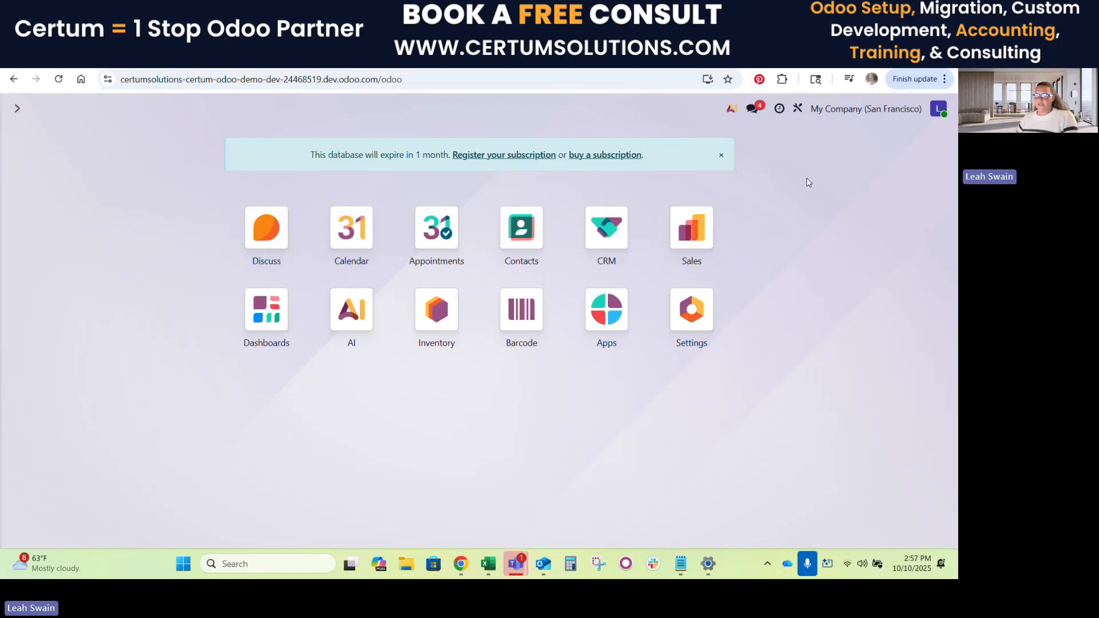
mouse_move(691, 343)
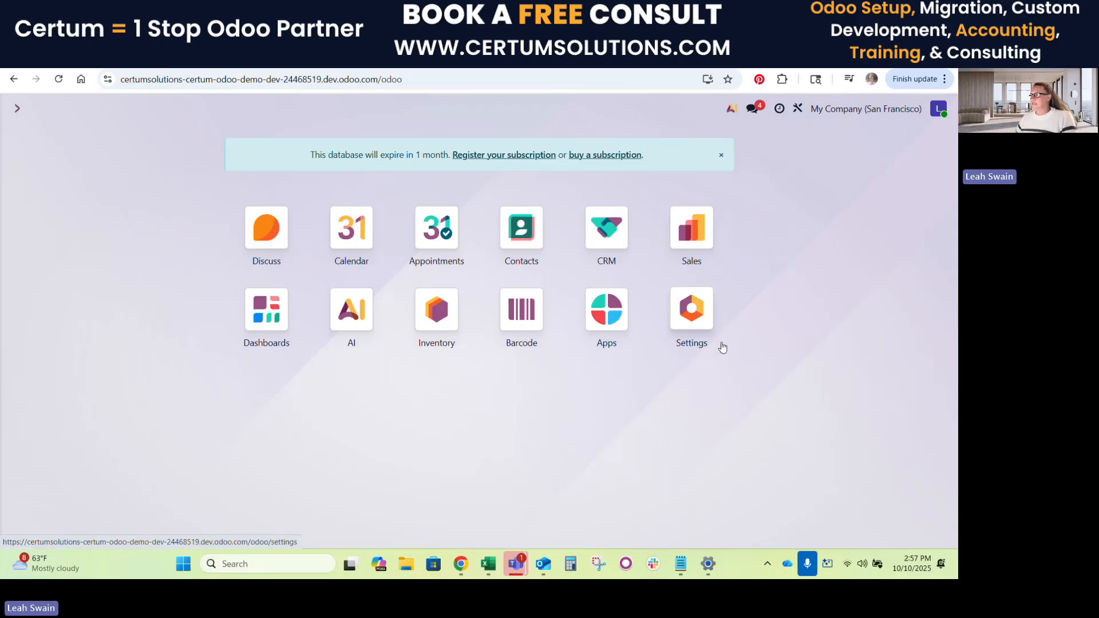
mouse_move(771, 236)
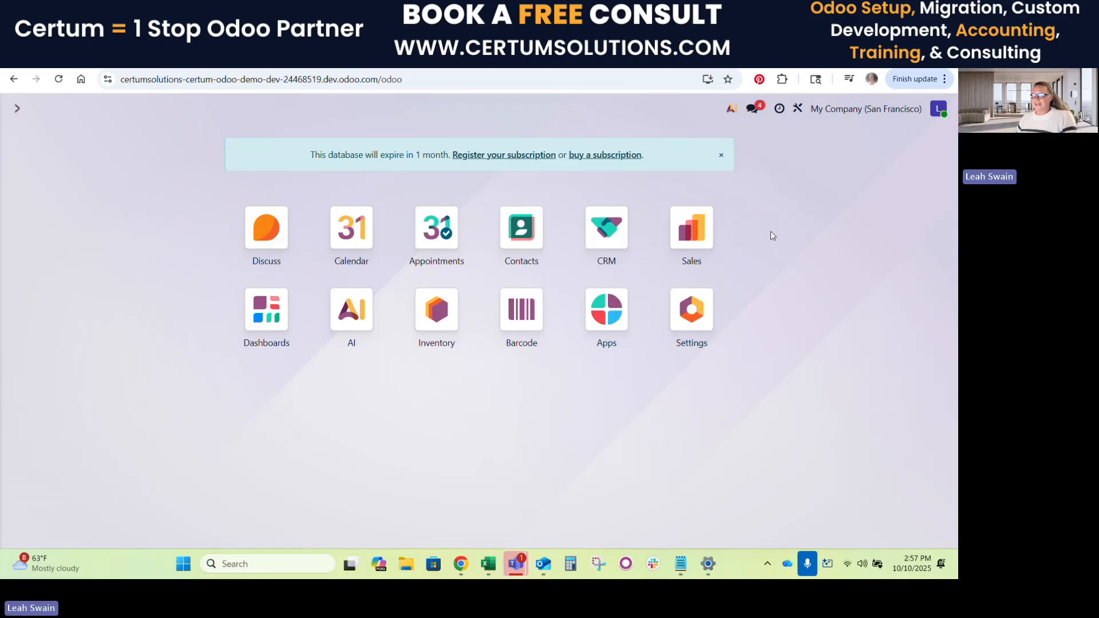
mouse_move(832, 174)
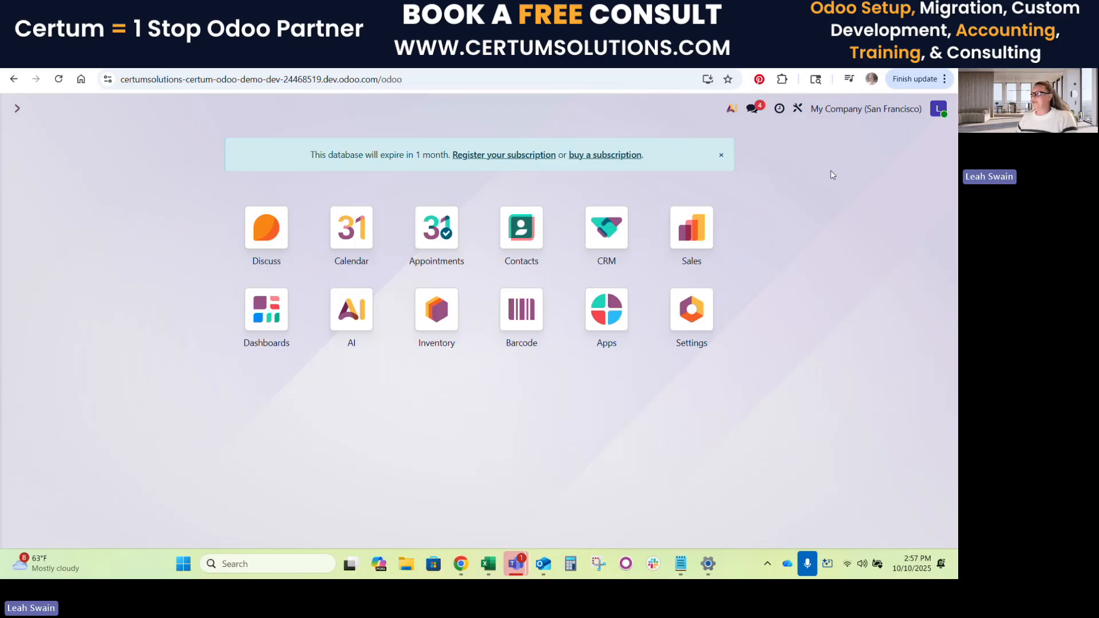
mouse_move(825, 278)
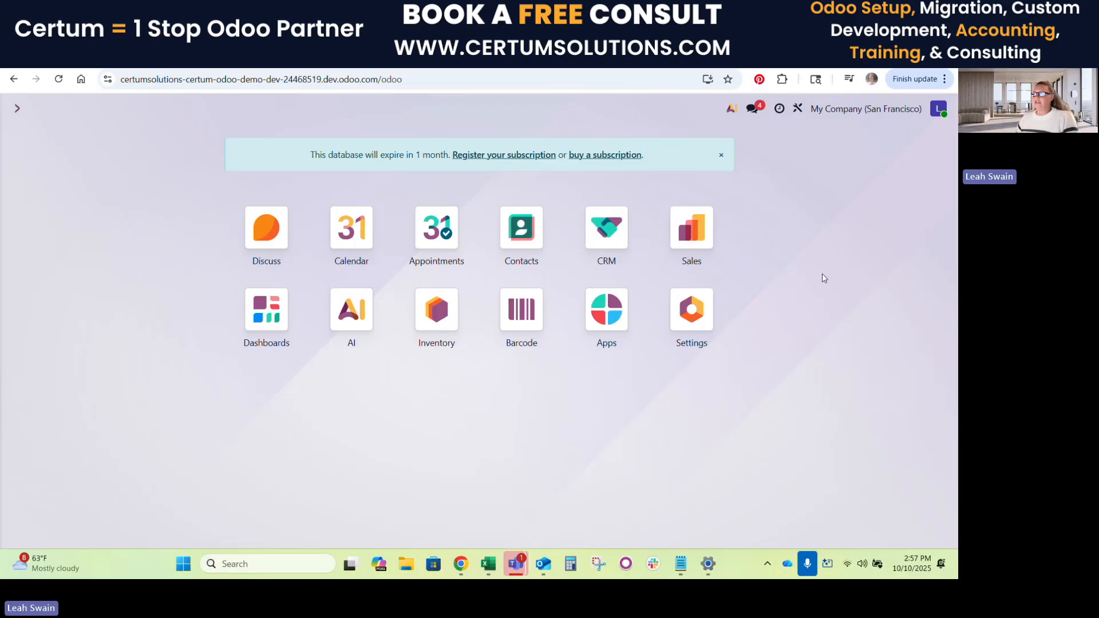
mouse_move(660, 412)
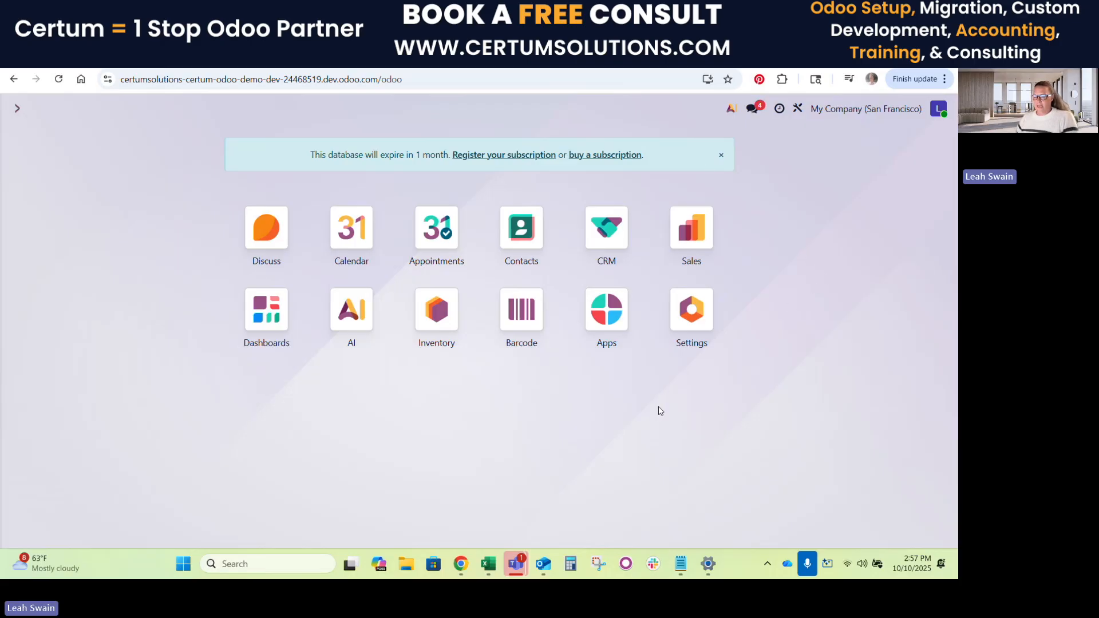
mouse_move(479, 399)
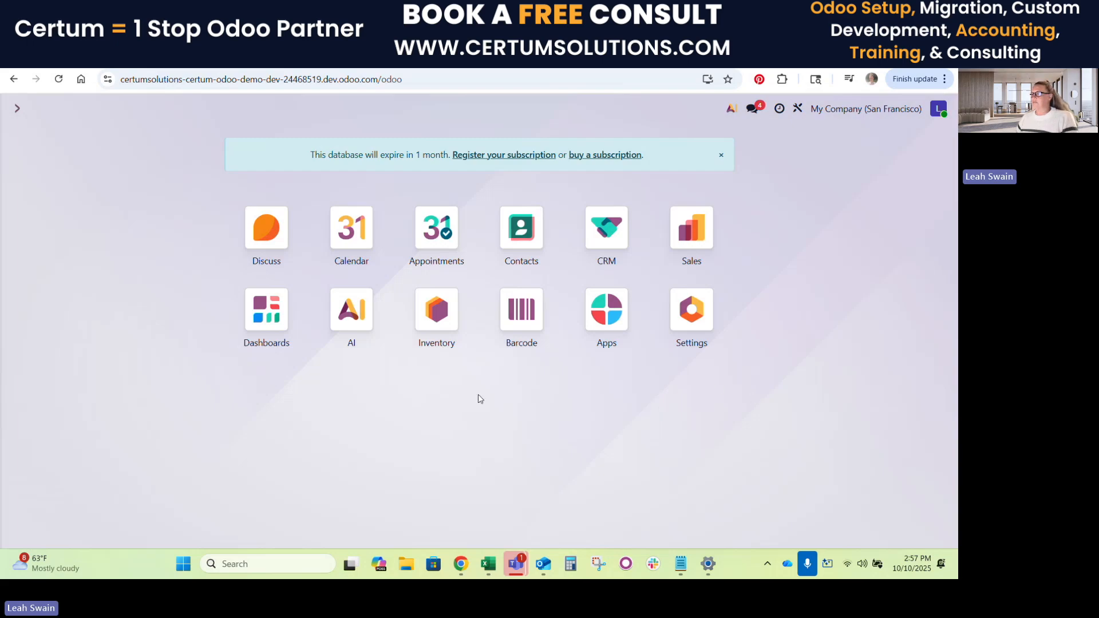
mouse_move(351, 308)
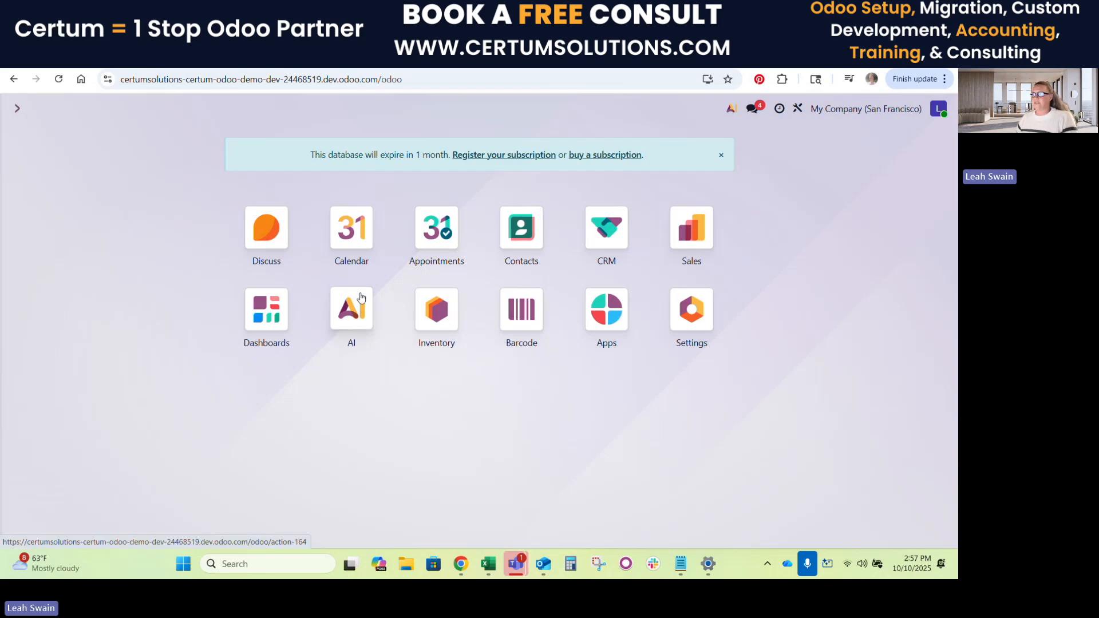
Reach the AI app's Settings page showing the Google Gemini provider enabled with its API key.
left_click(351, 308)
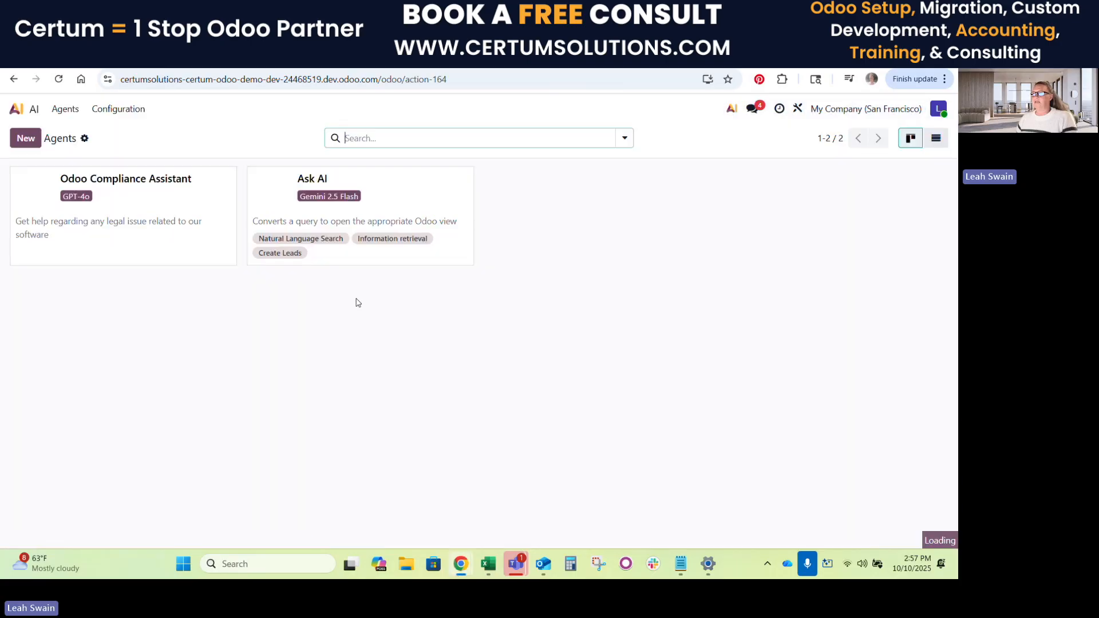
left_click(118, 108)
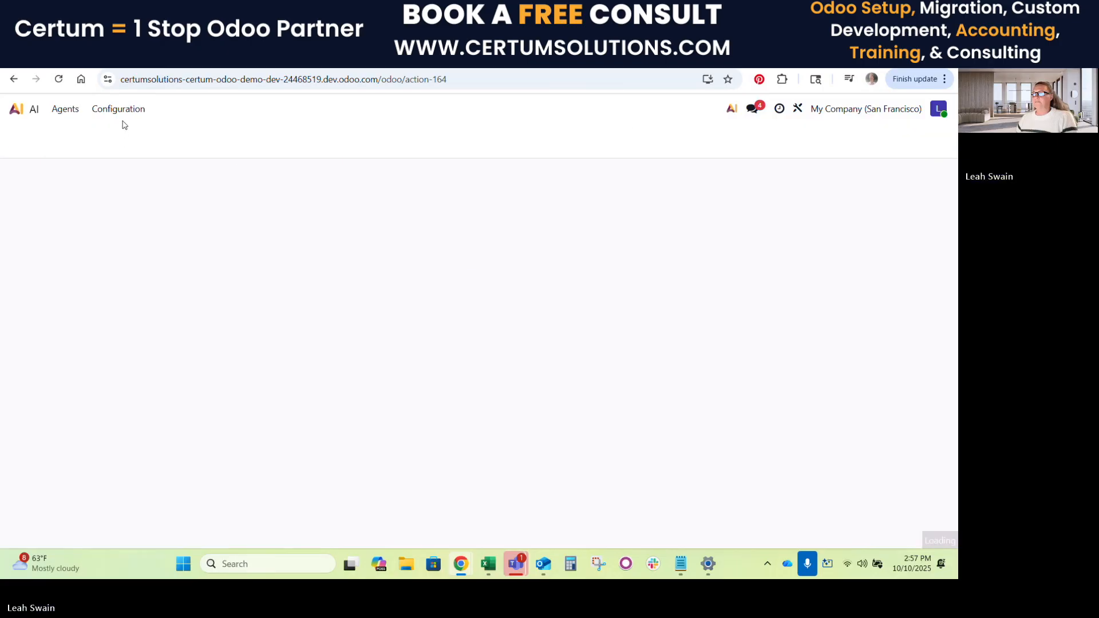
left_click(118, 109)
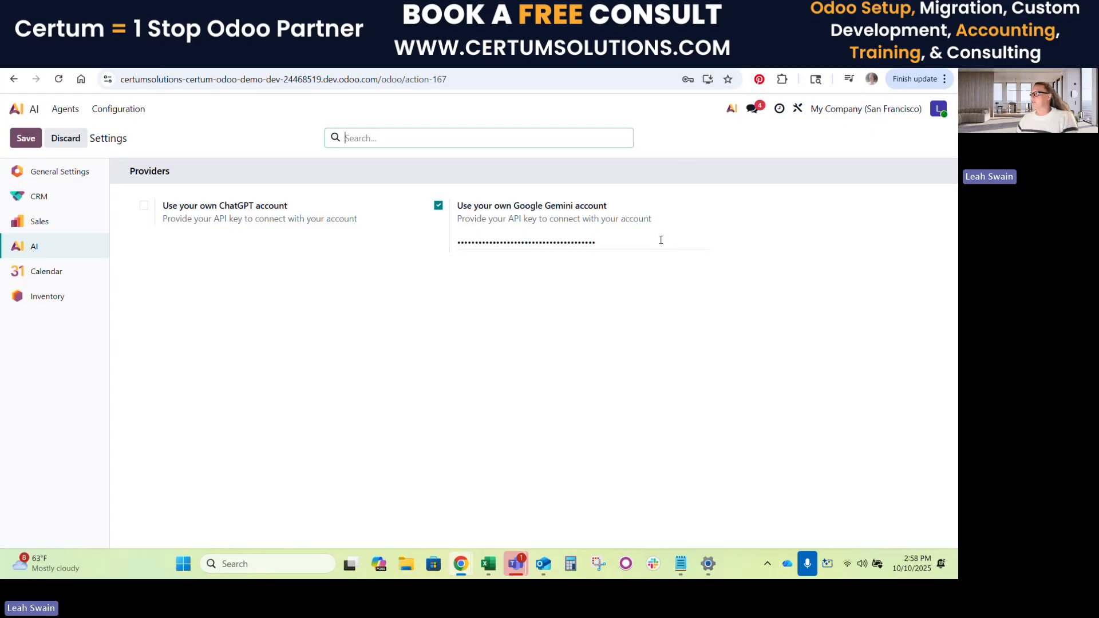
mouse_move(15, 110)
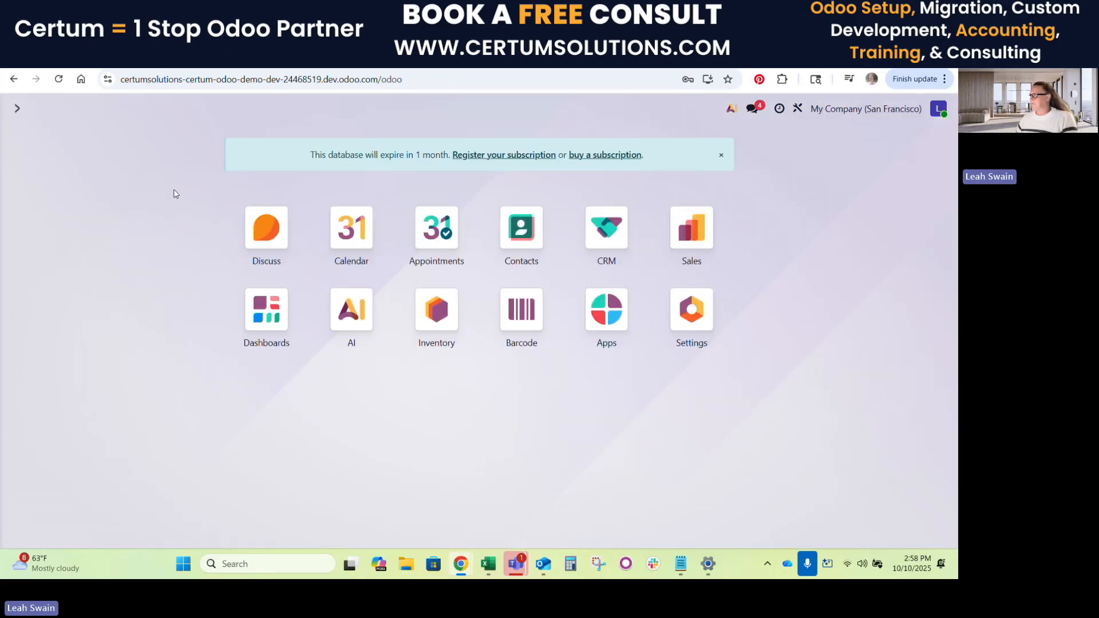
mouse_move(228, 196)
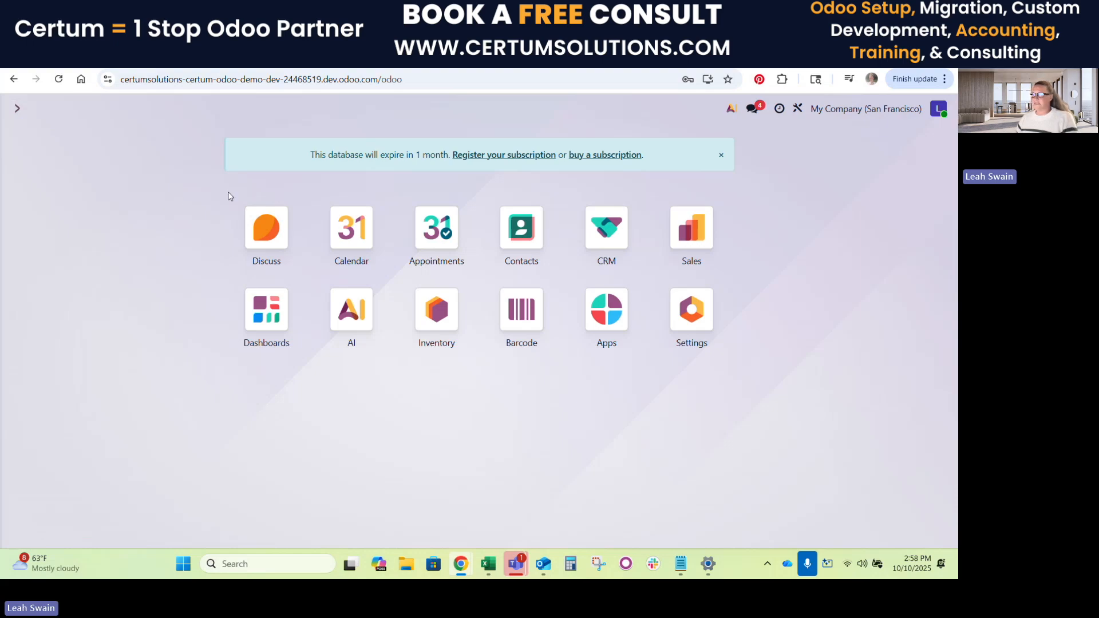
mouse_move(155, 357)
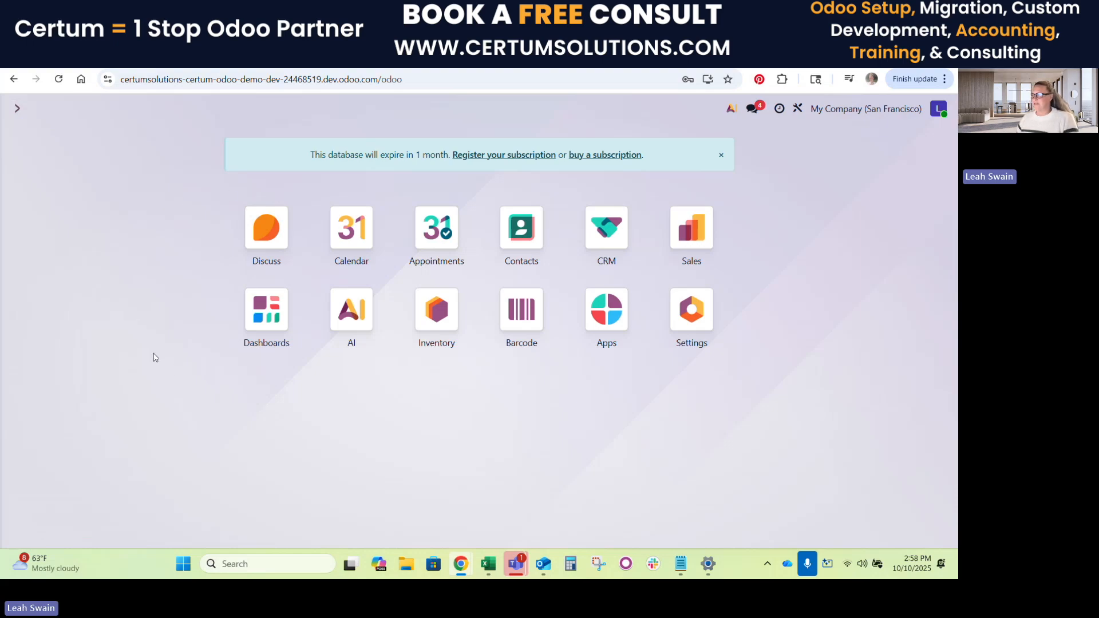
mouse_move(470, 395)
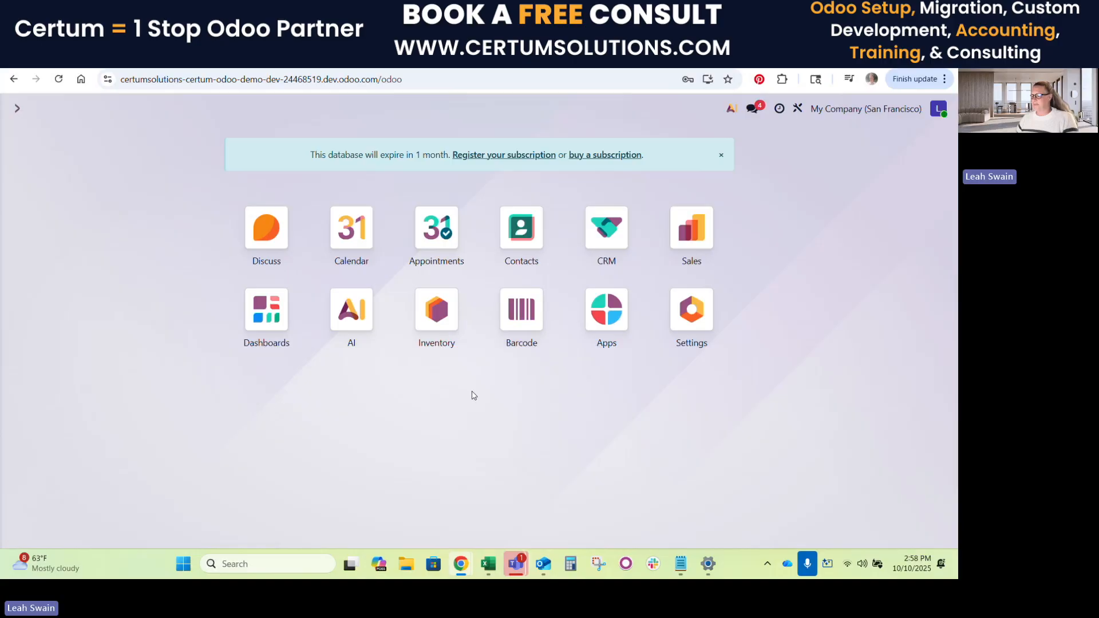
mouse_move(298, 352)
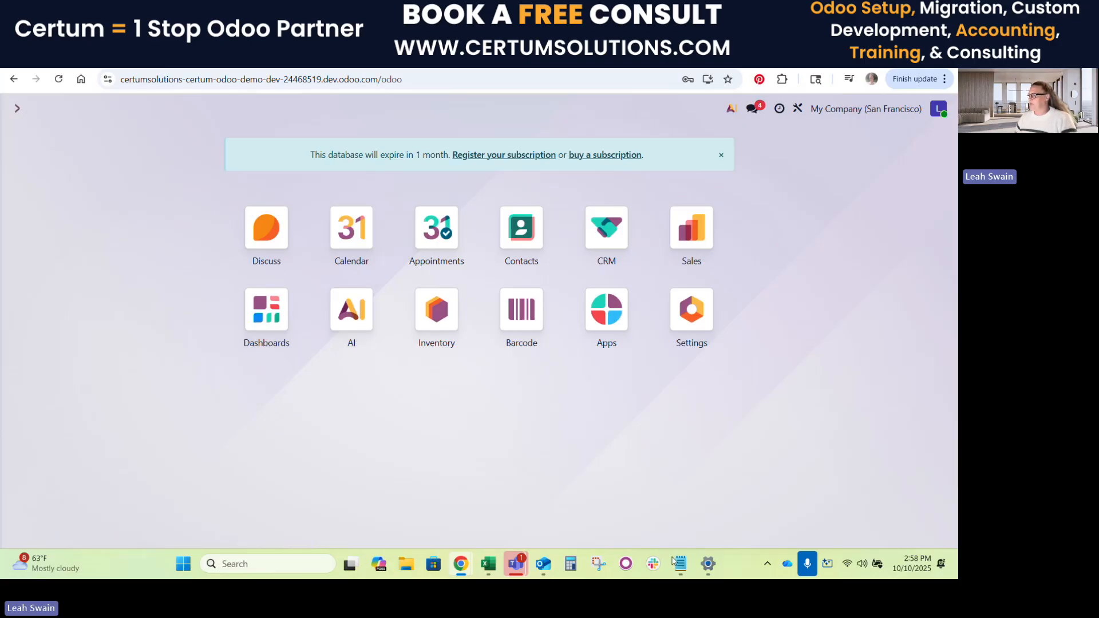
Switch to the Notepad file of prepared sample AI prompts.
left_click(678, 564)
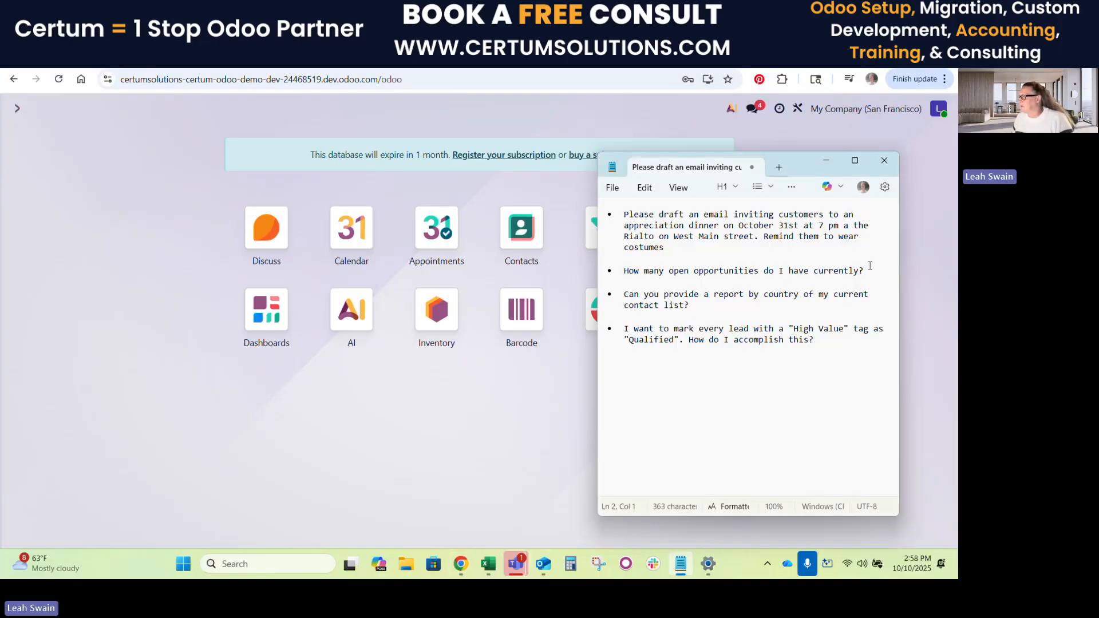
Select the 'How many open opportunities' question line in Notepad.
triple_click(744, 270)
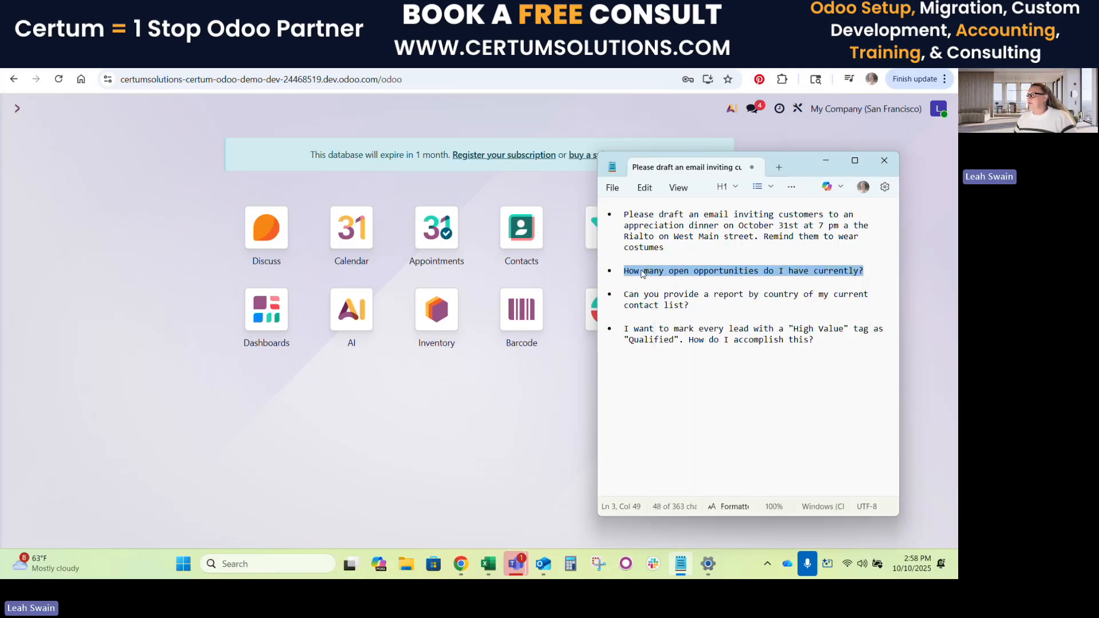
mouse_move(650, 274)
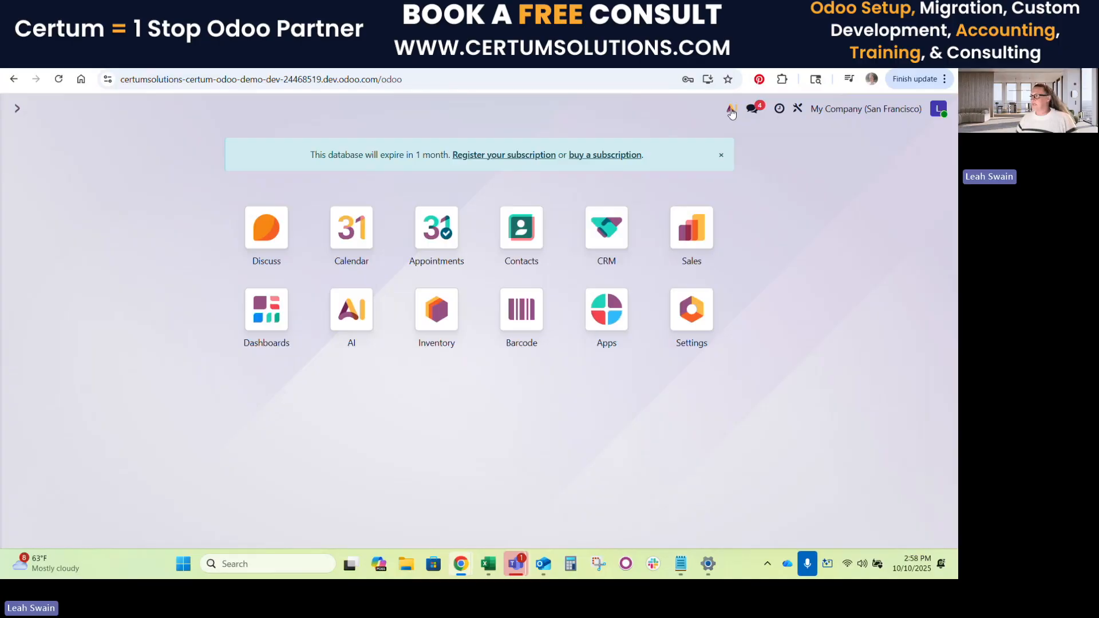
Send the open-opportunities question in a new Ask AI chat.
left_click(731, 109)
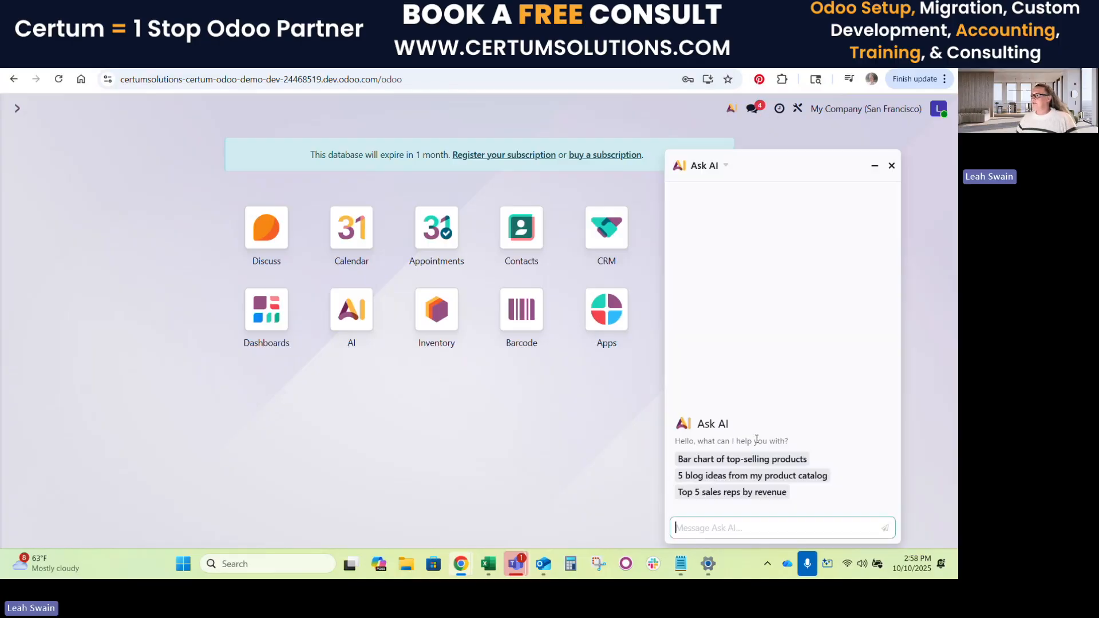
mouse_move(866, 380)
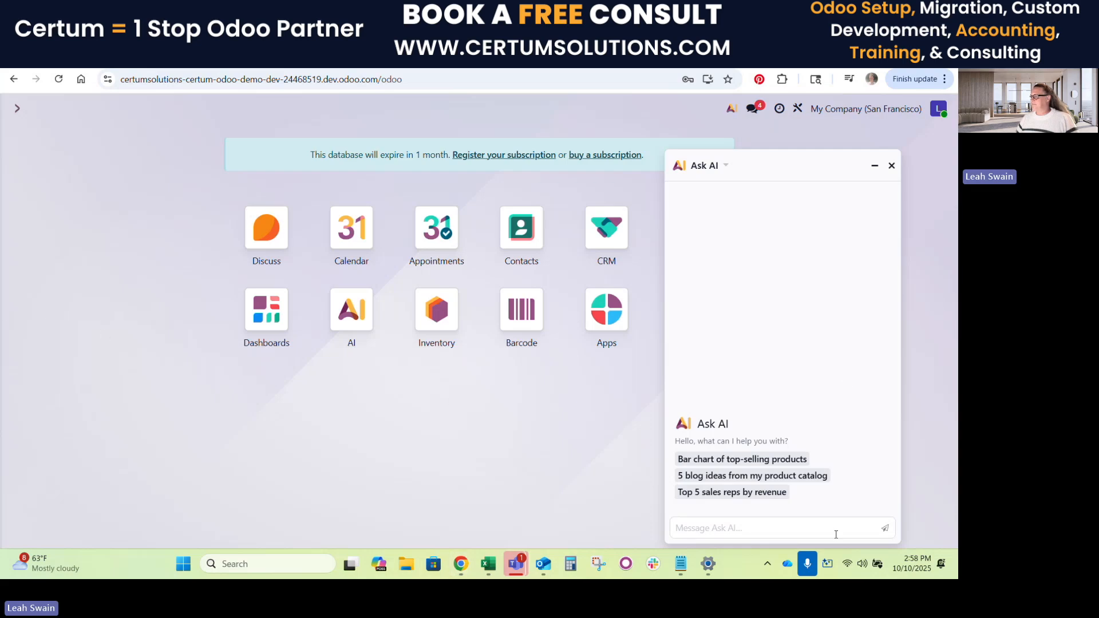
left_click(779, 528)
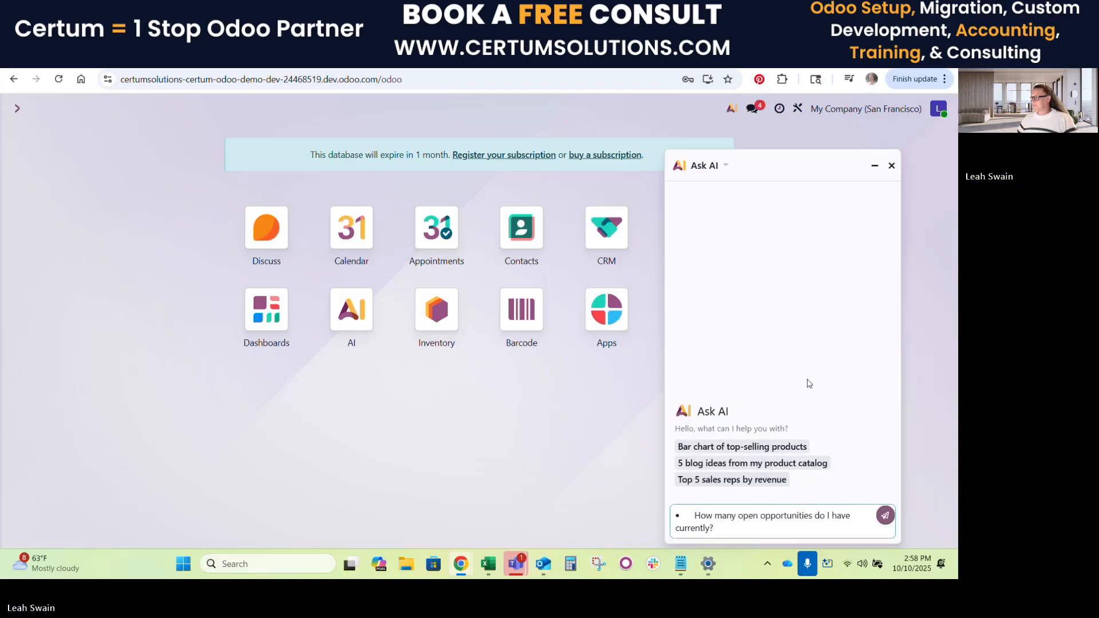
left_click(885, 515)
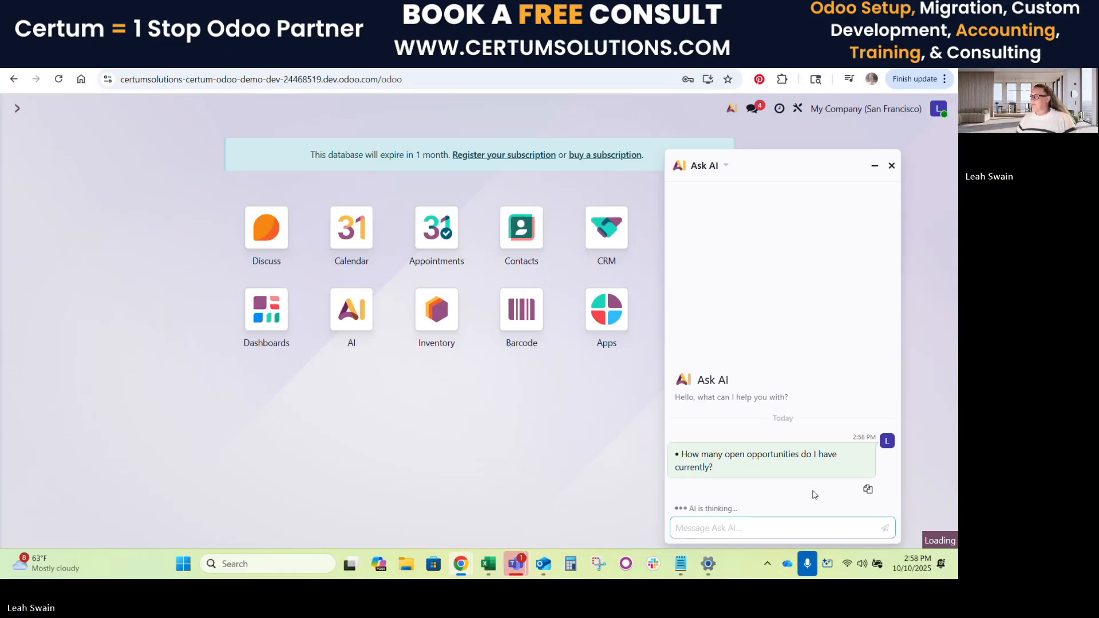
mouse_move(384, 220)
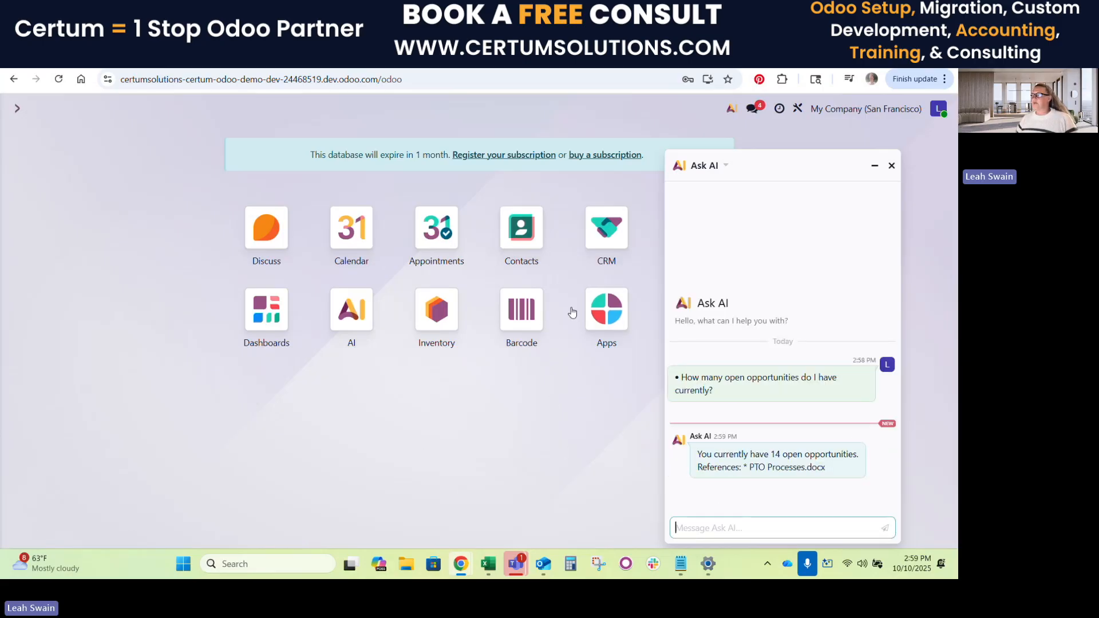
mouse_move(527, 490)
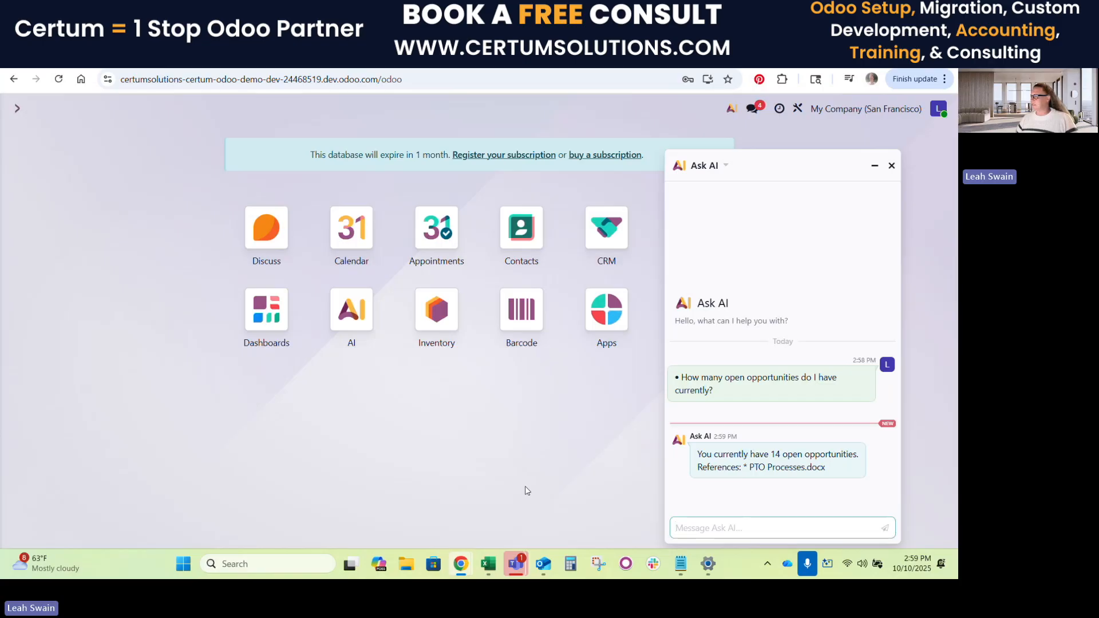
mouse_move(738, 500)
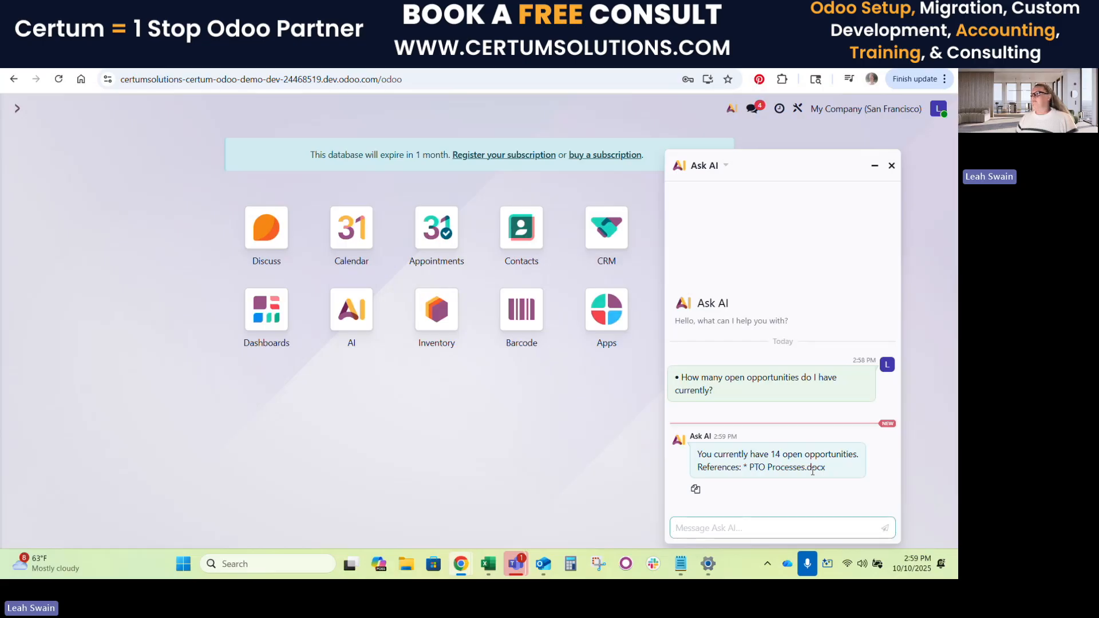
mouse_move(785, 483)
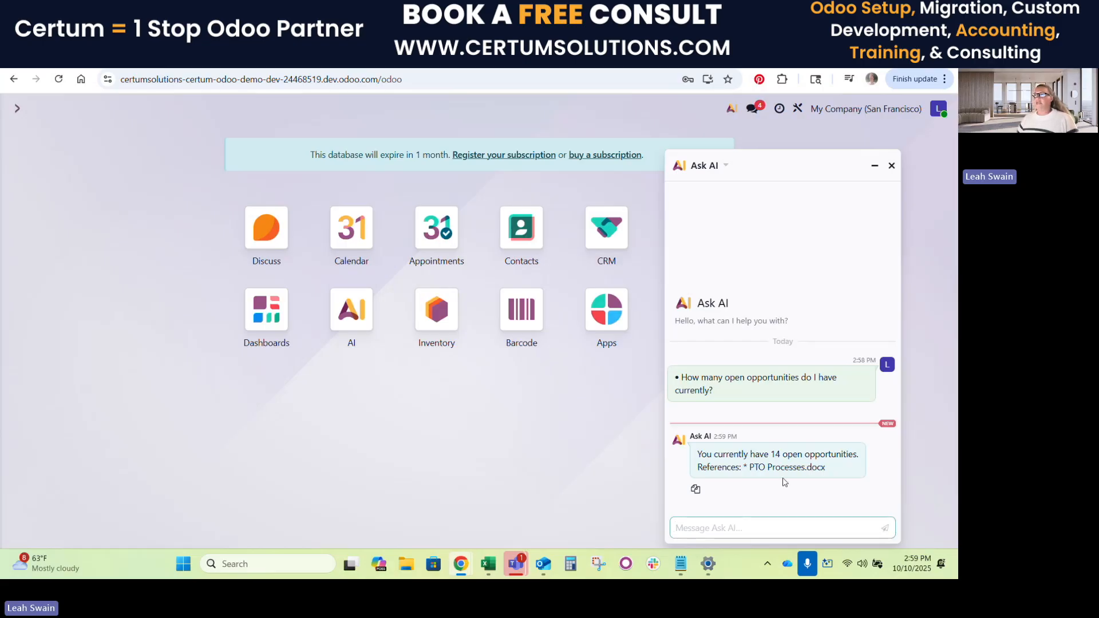
mouse_move(352, 342)
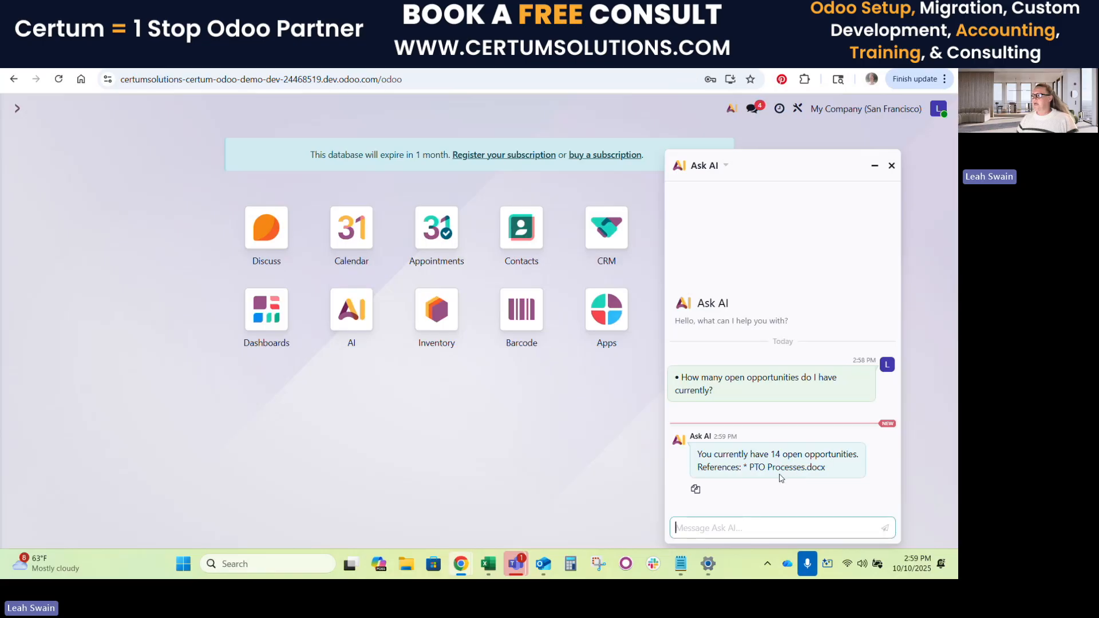
mouse_move(757, 477)
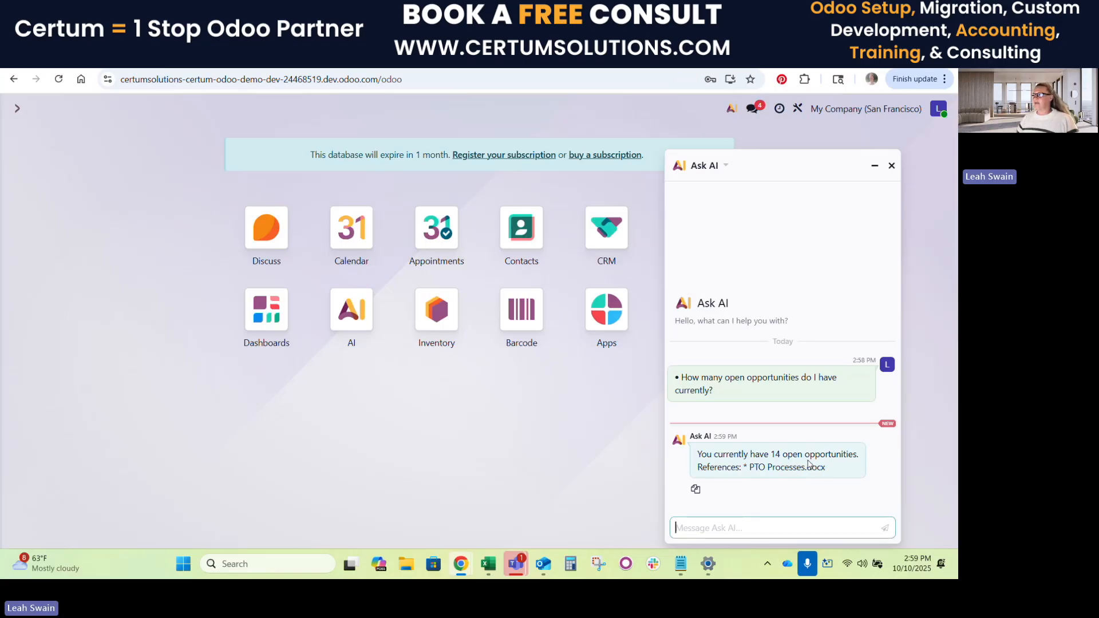
mouse_move(657, 439)
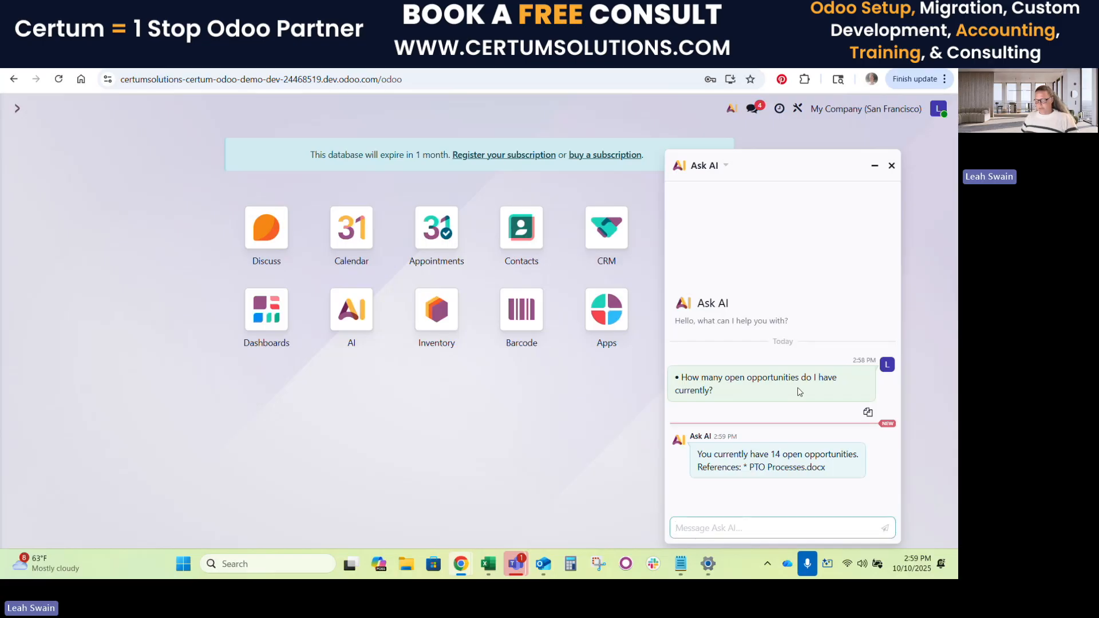
Ask the assistant 'What is our PTO Process' and send it.
type("What")
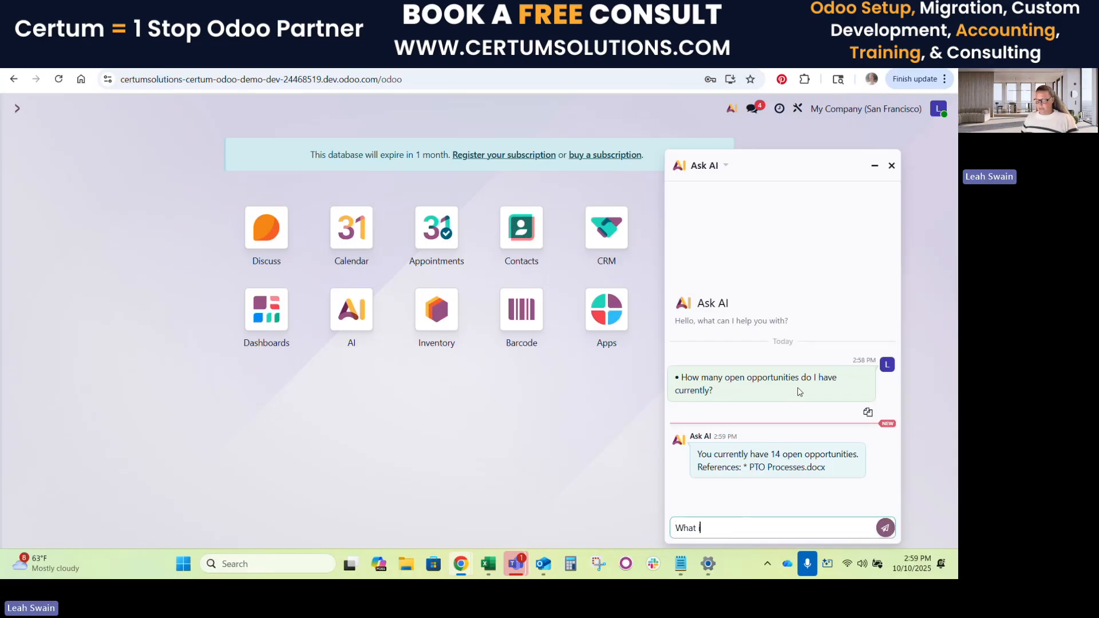
type("is our")
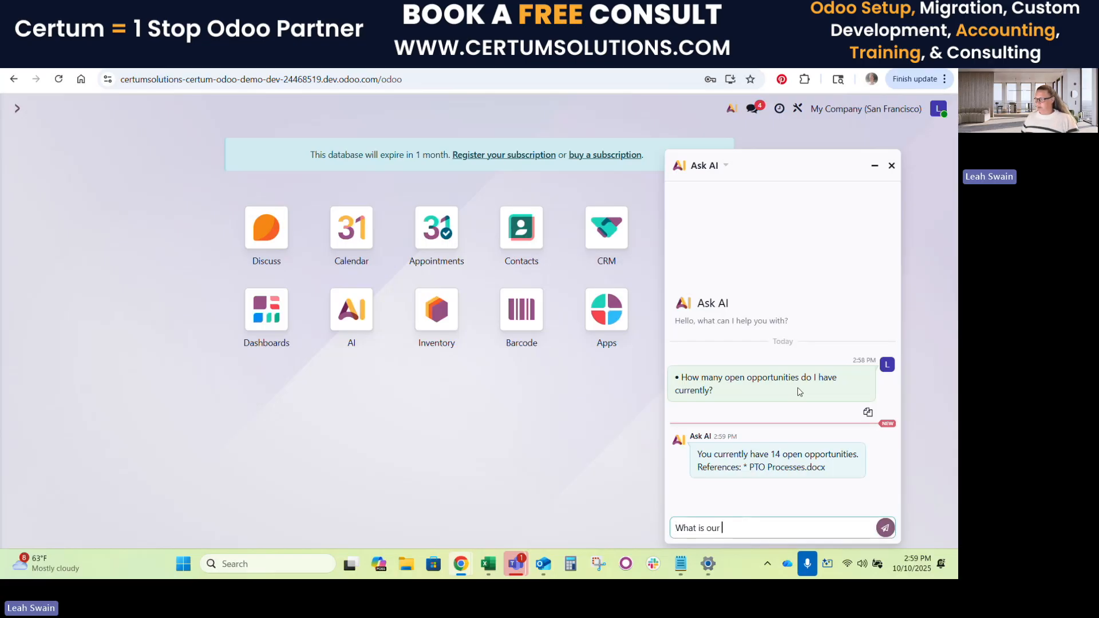
type("PTO Pro")
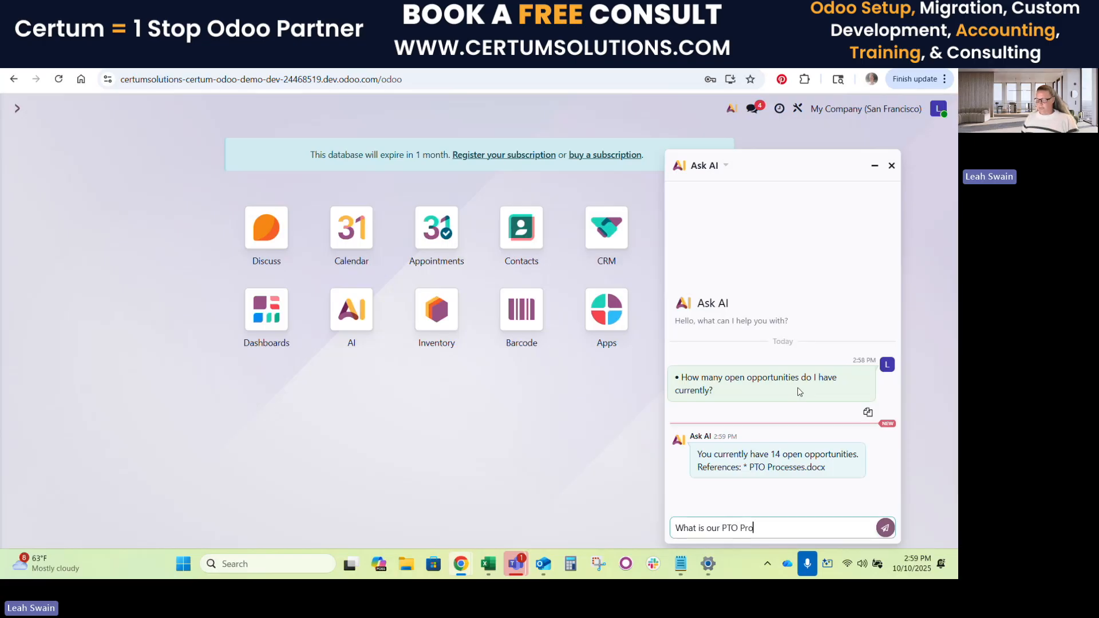
left_click(884, 528)
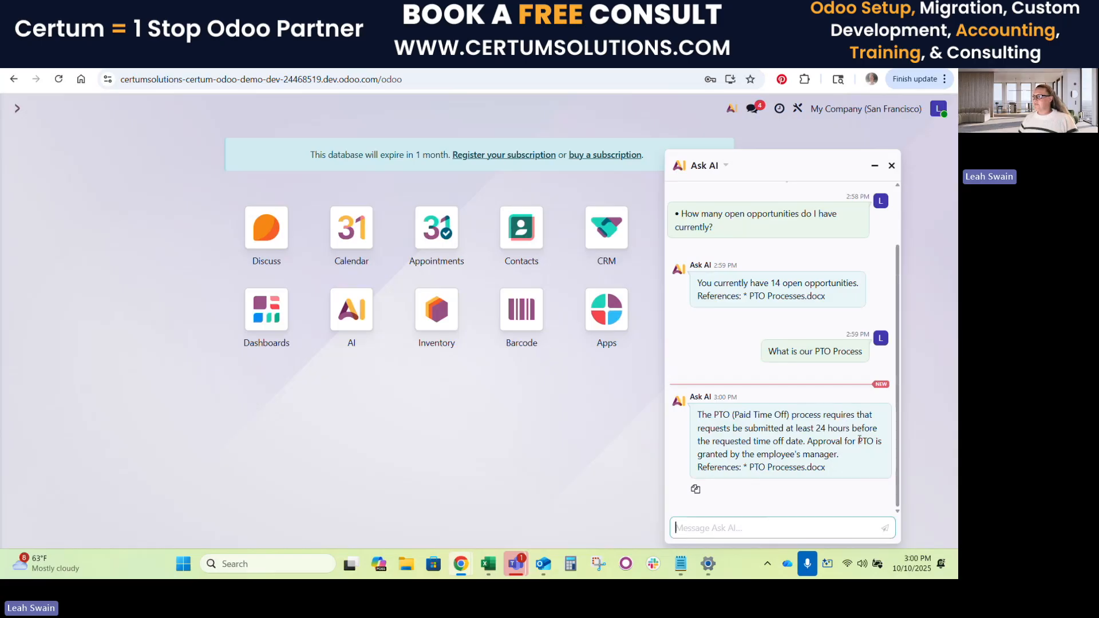
mouse_move(861, 461)
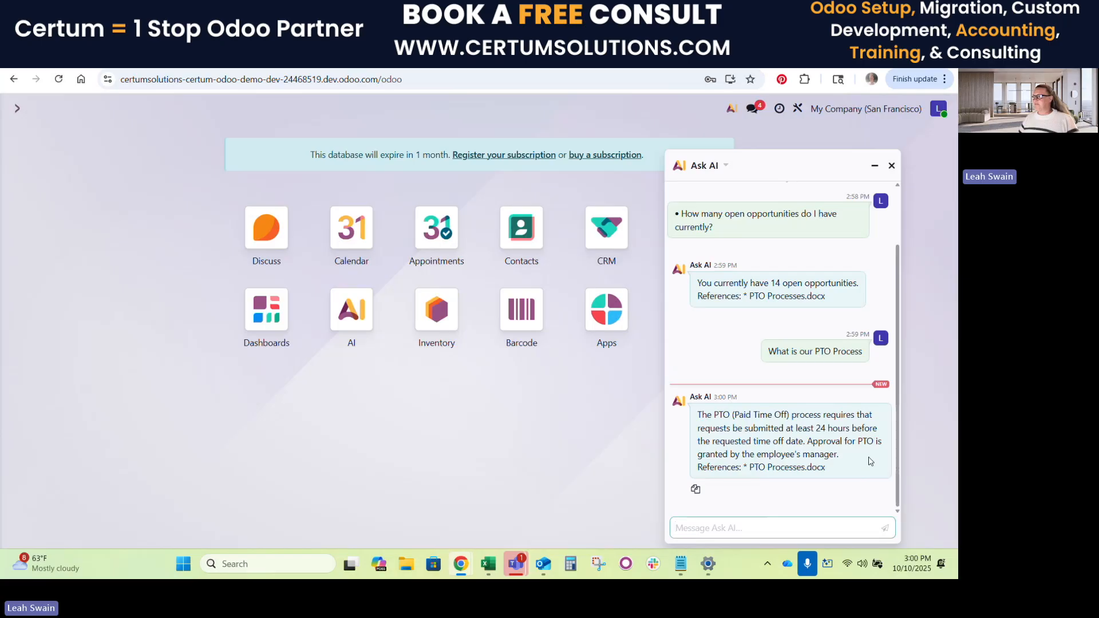
mouse_move(866, 463)
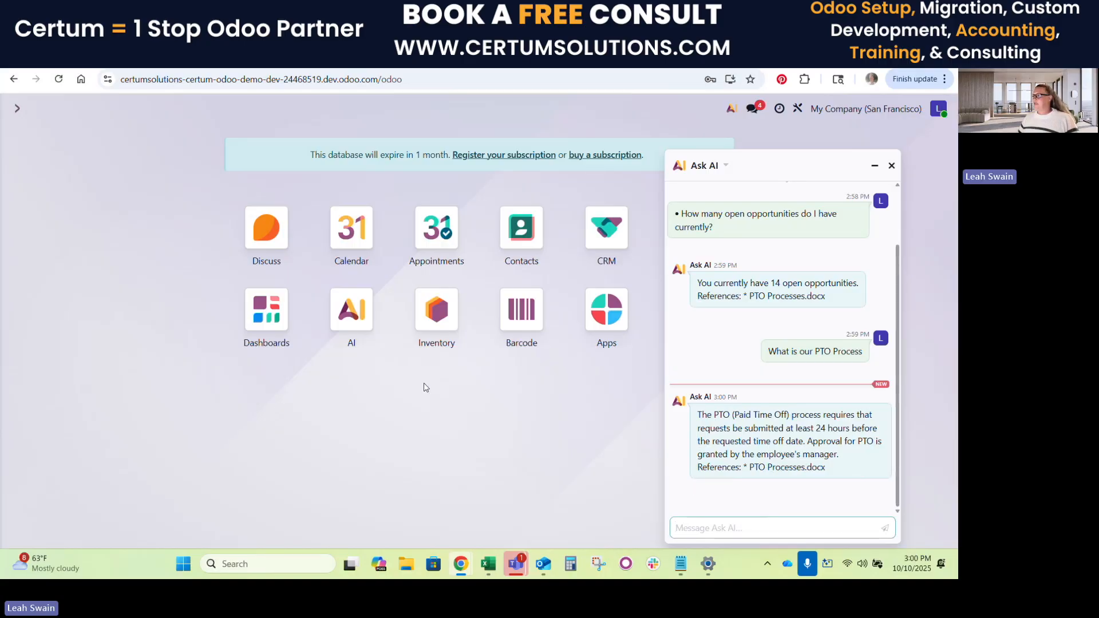
mouse_move(497, 363)
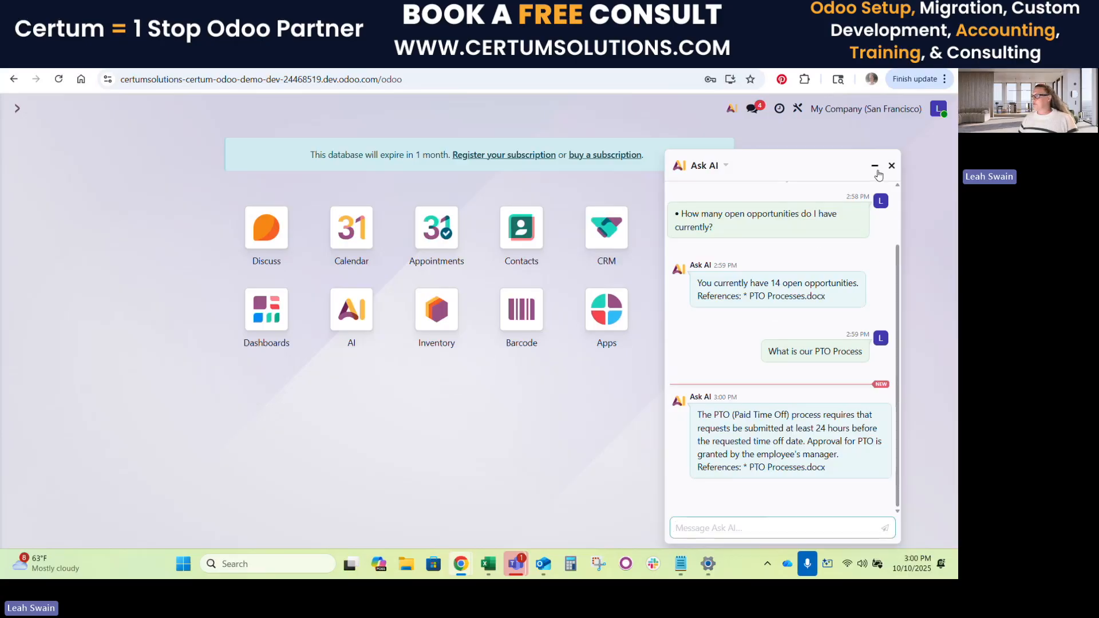
mouse_move(875, 168)
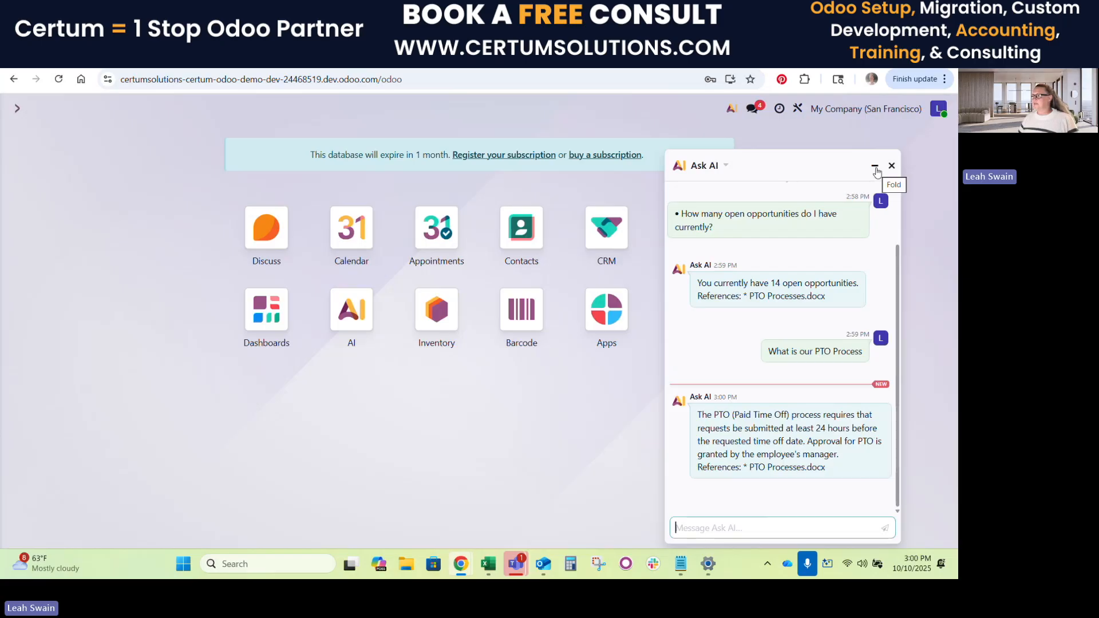
Fold the Ask AI chat away and switch back to the Notepad prompts.
left_click(874, 169)
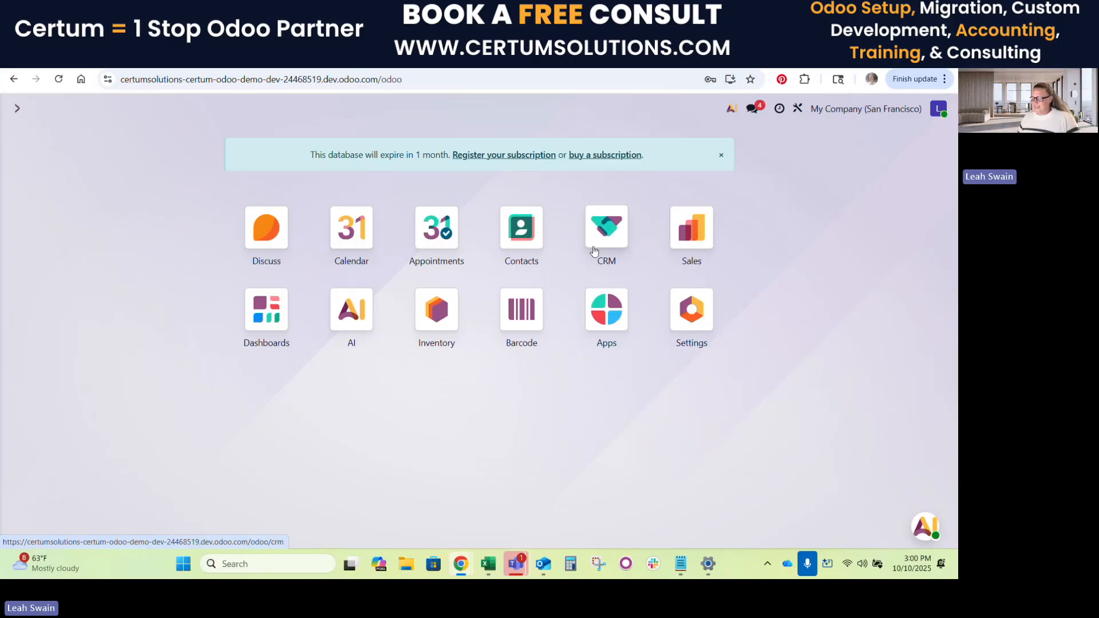
mouse_move(920, 395)
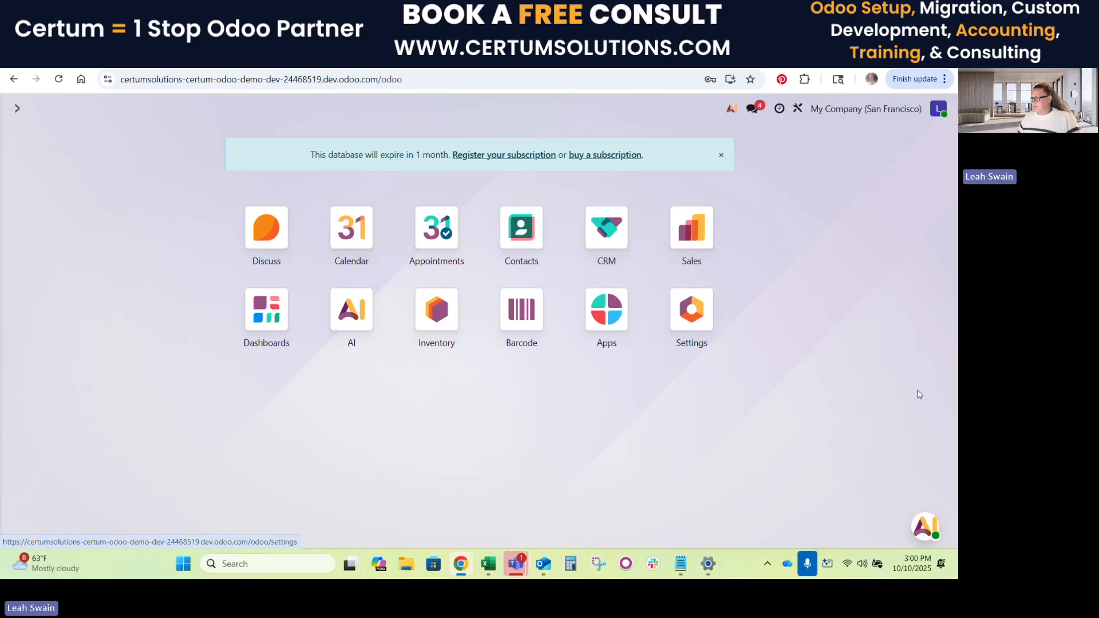
mouse_move(799, 390)
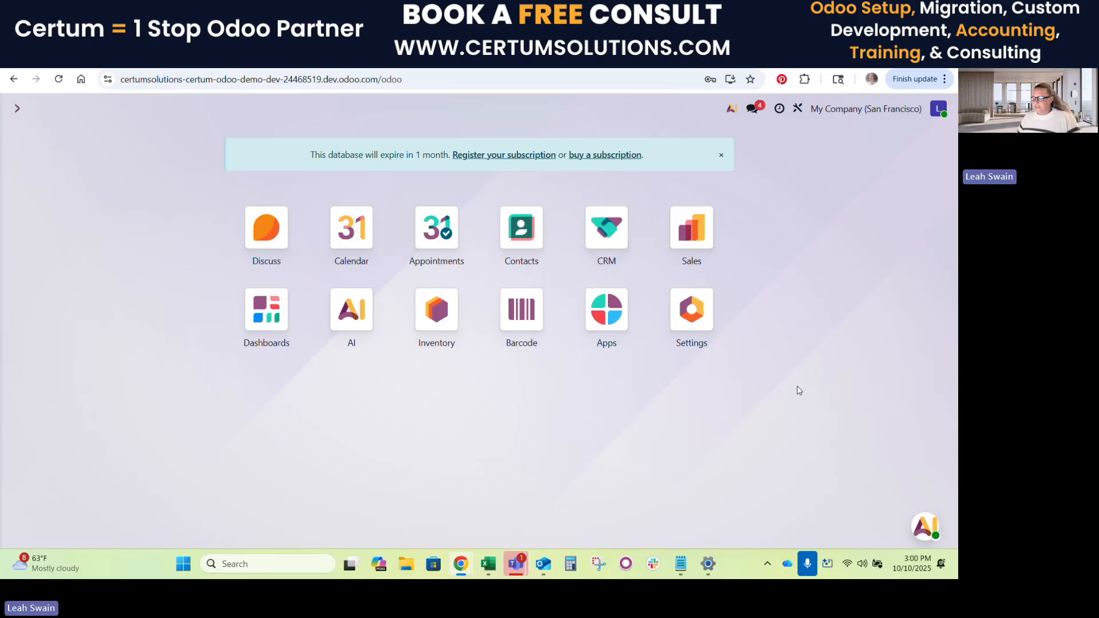
mouse_move(462, 489)
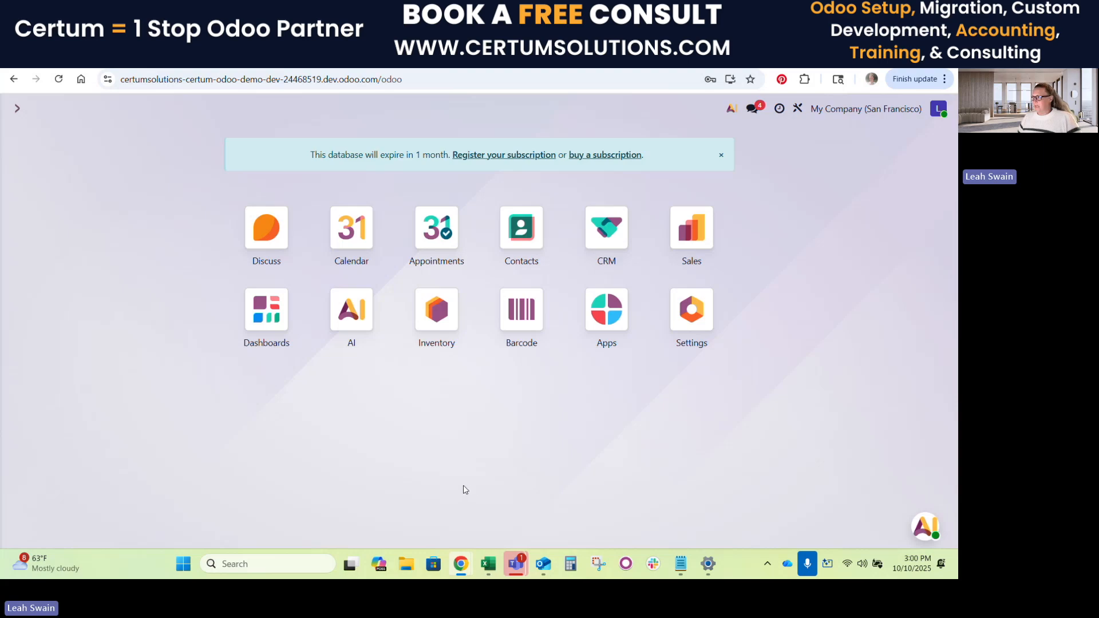
mouse_move(630, 377)
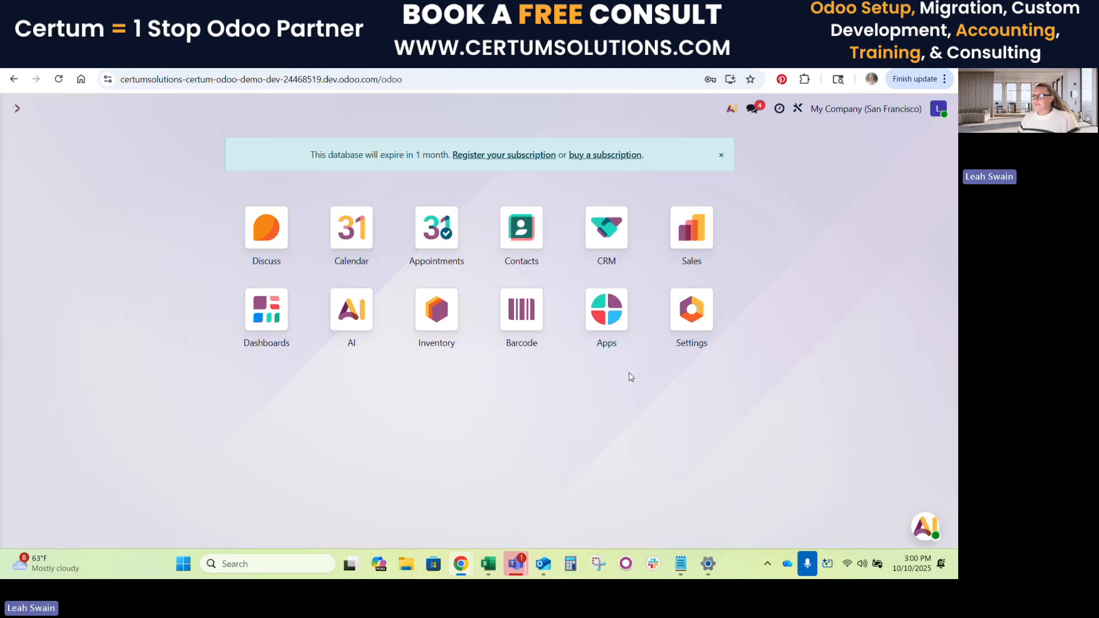
mouse_move(650, 393)
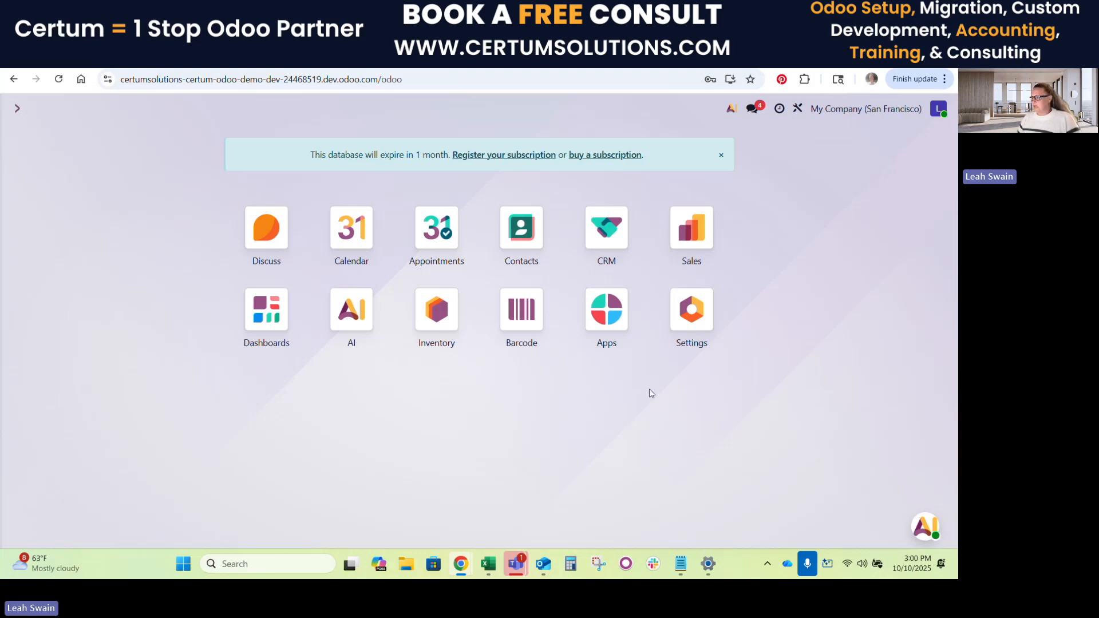
left_click(679, 563)
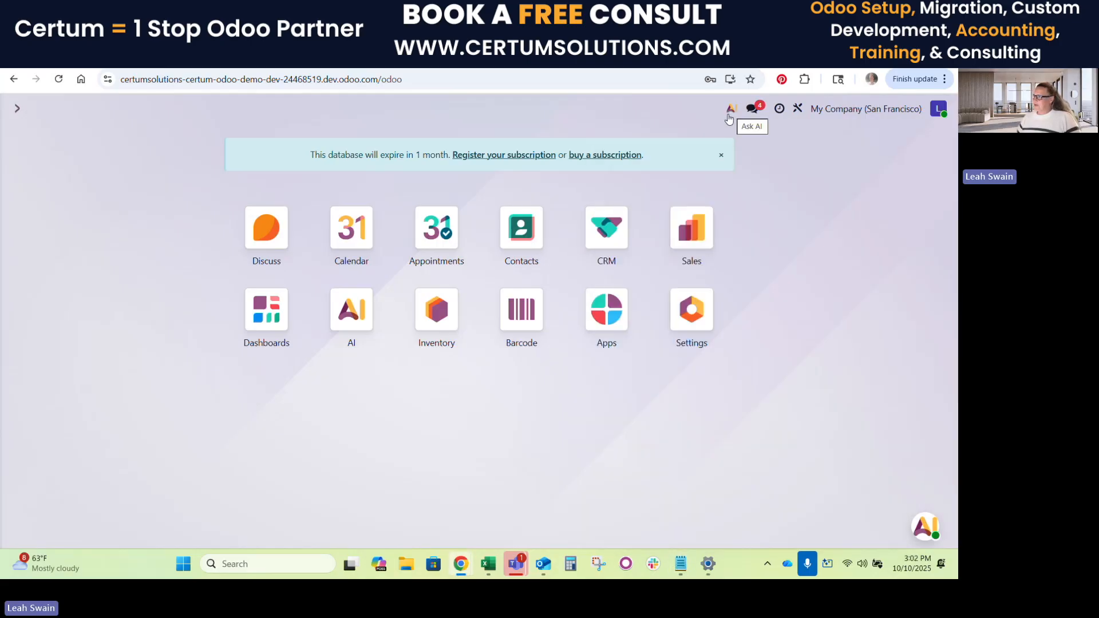
mouse_move(703, 181)
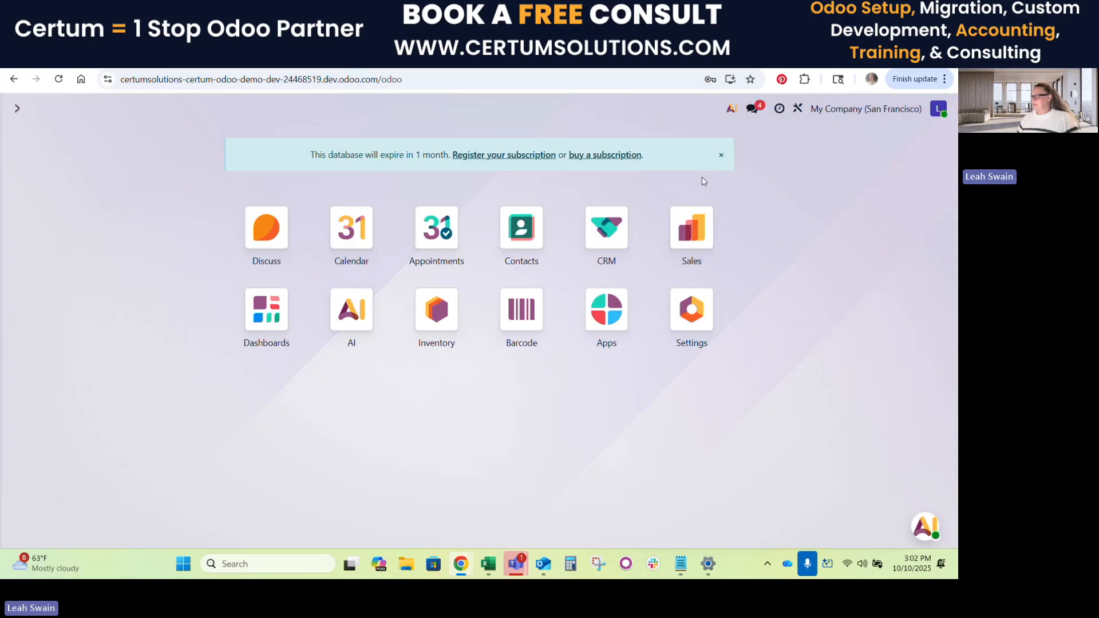
mouse_move(739, 330)
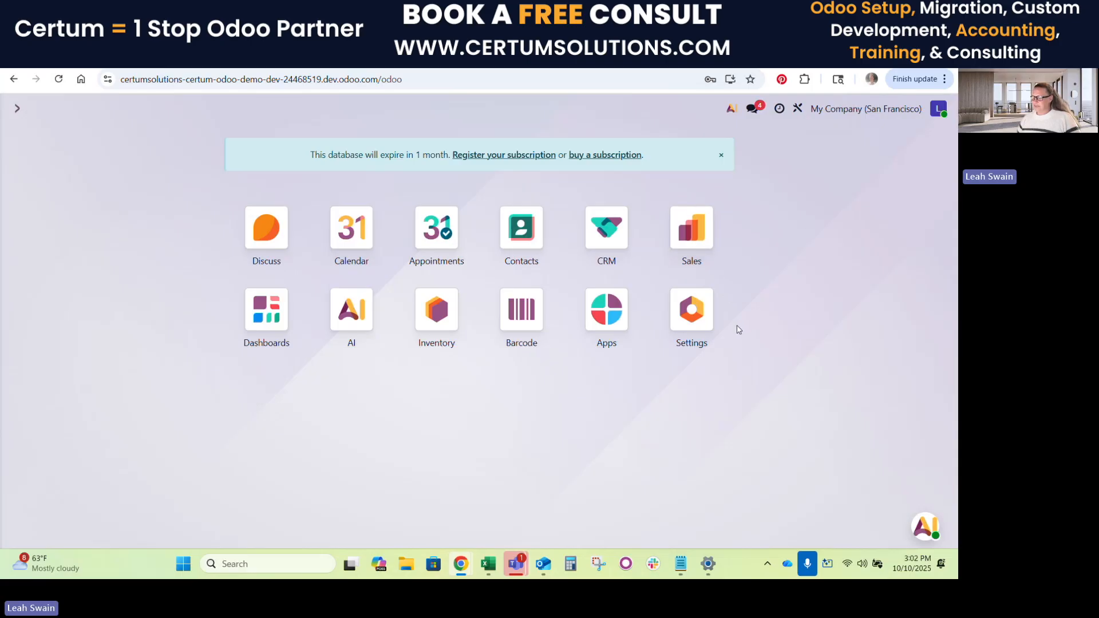
mouse_move(575, 419)
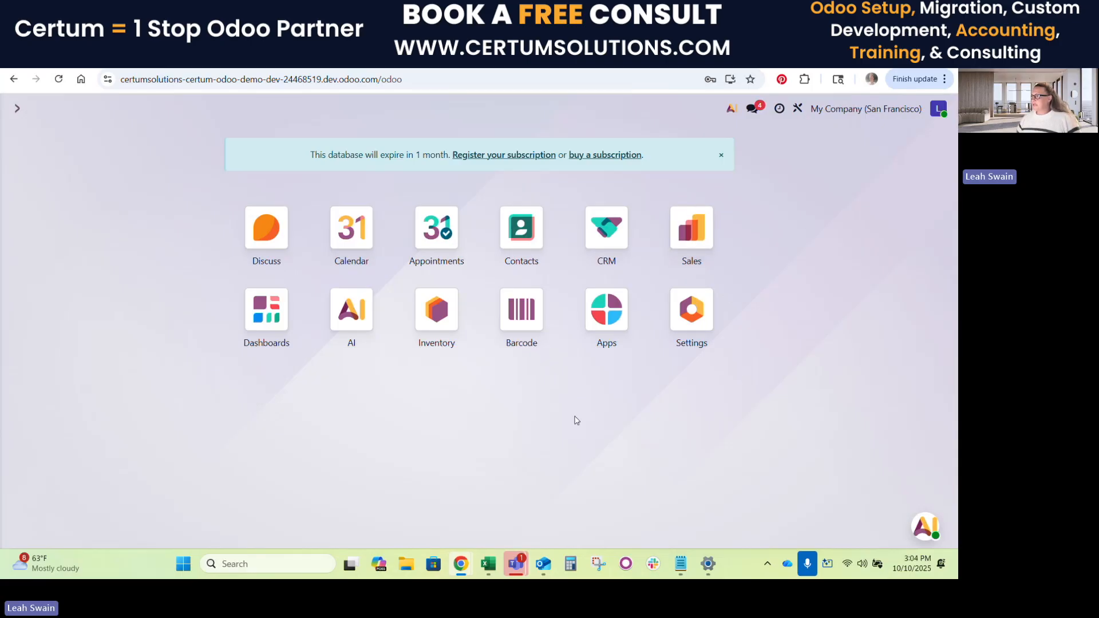
mouse_move(785, 361)
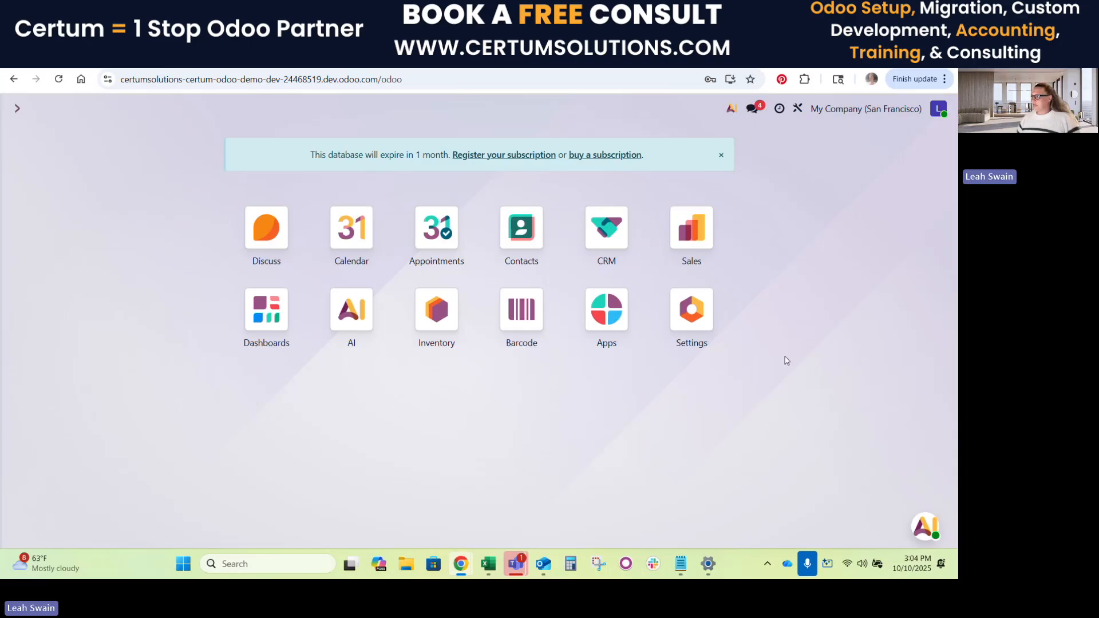
mouse_move(724, 386)
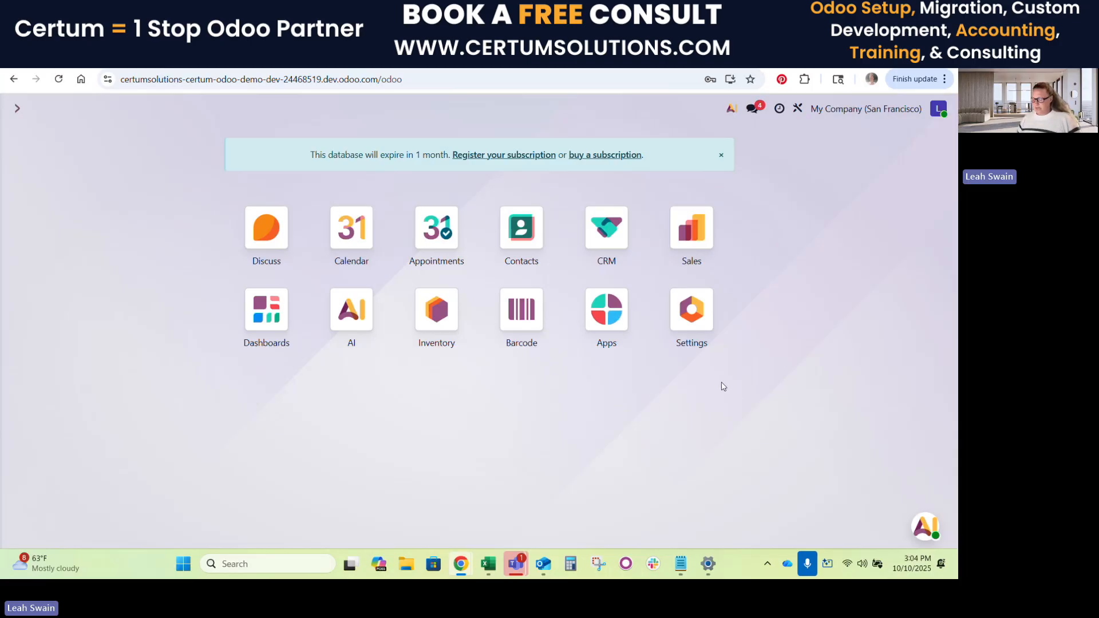
mouse_move(562, 457)
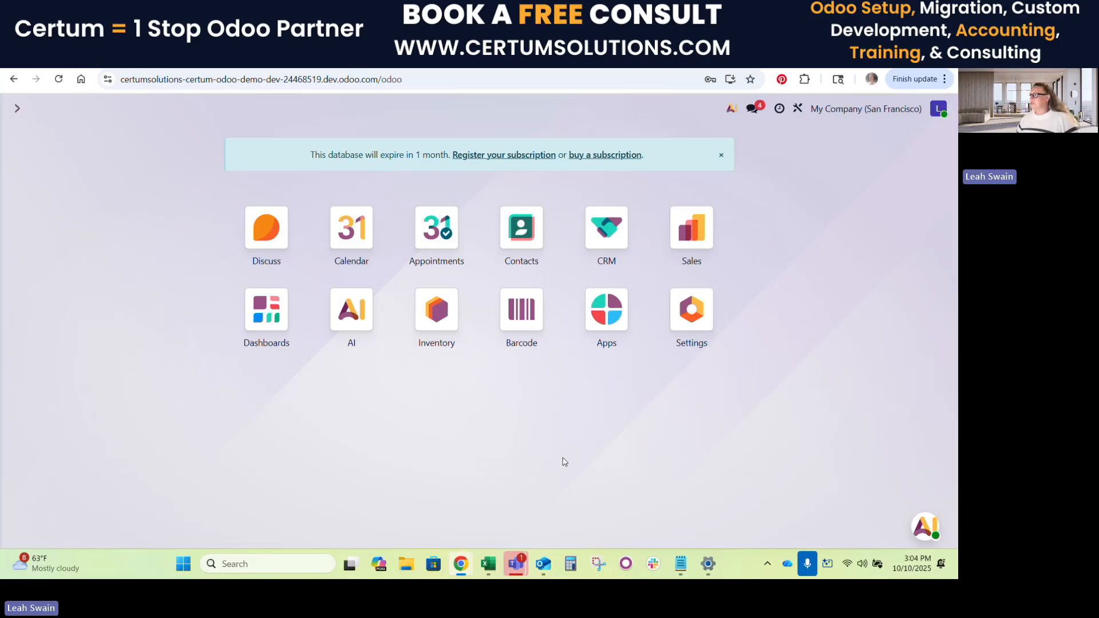
mouse_move(725, 121)
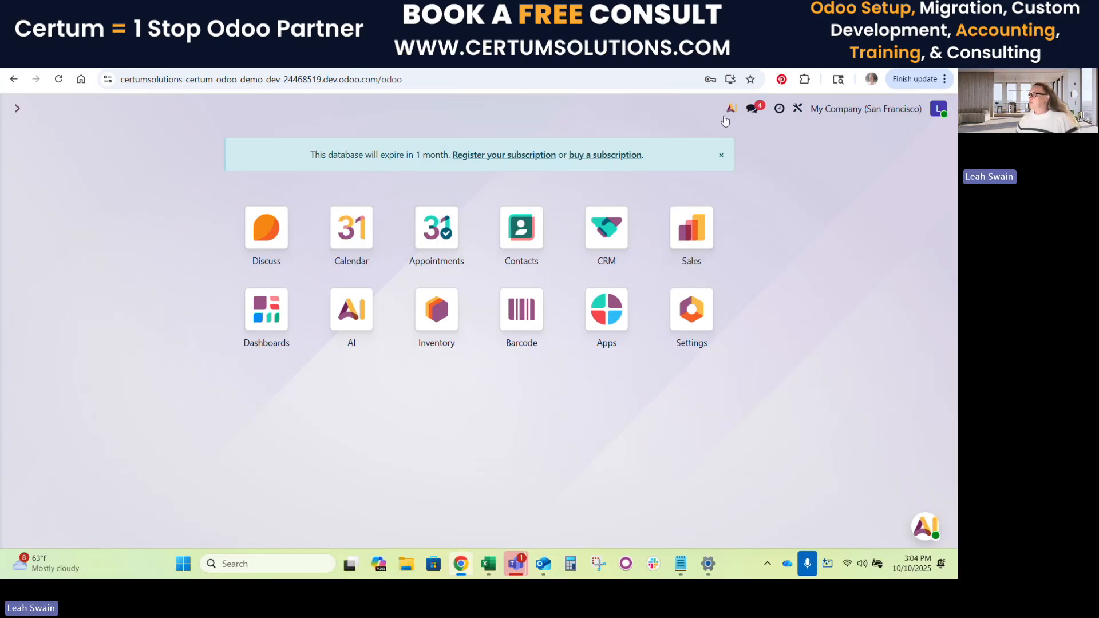
Paste the costume-dinner invitation email request into a fresh Ask AI chat.
left_click(732, 109)
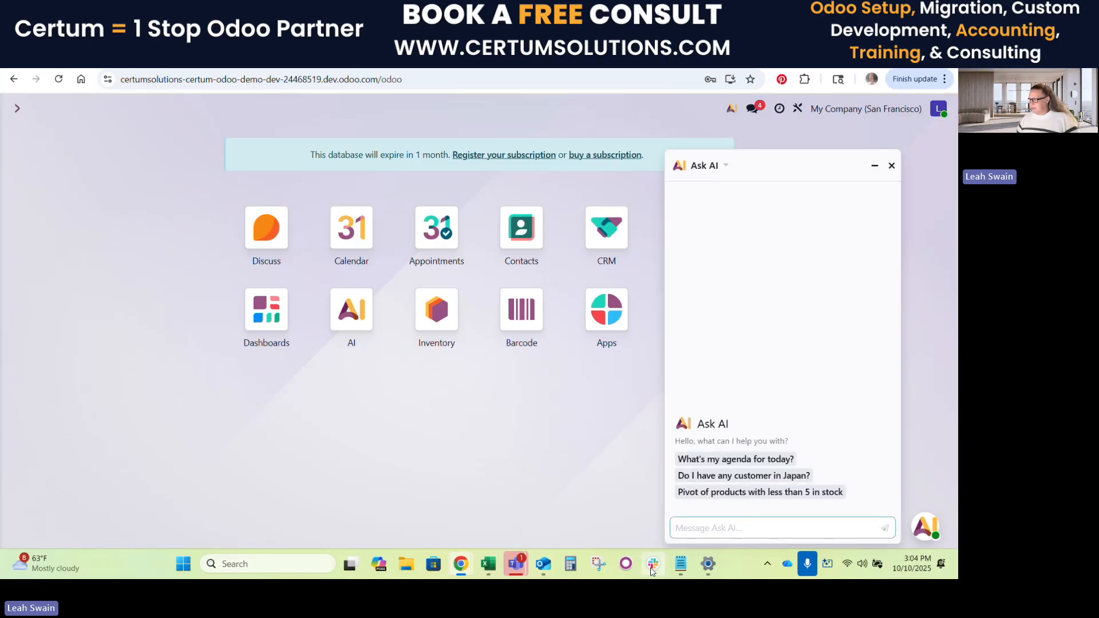
left_click(679, 563)
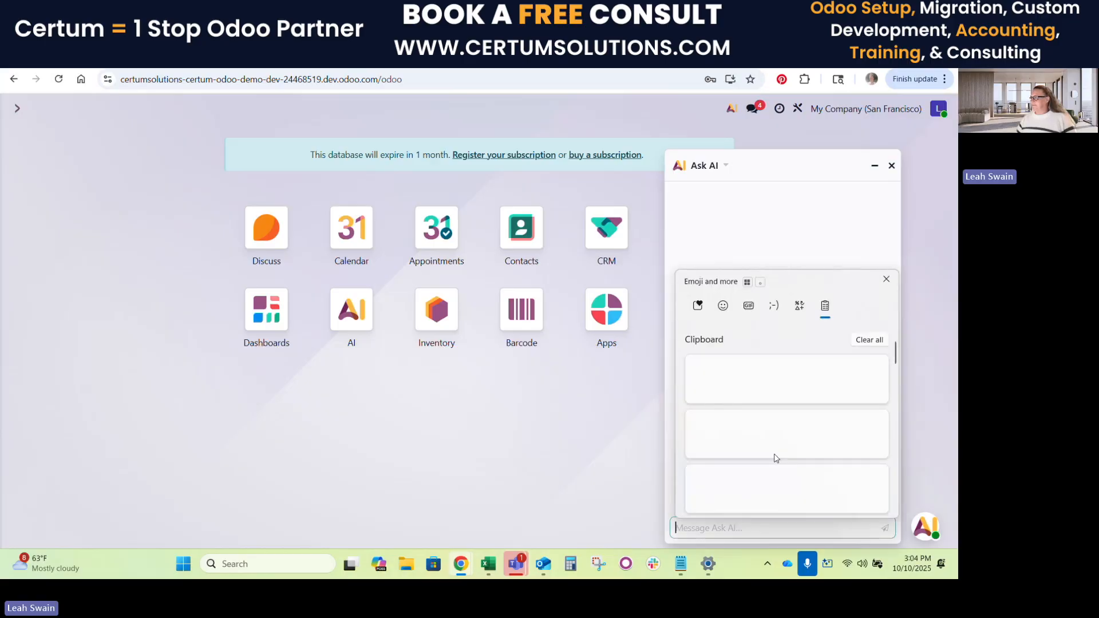
left_click(885, 280)
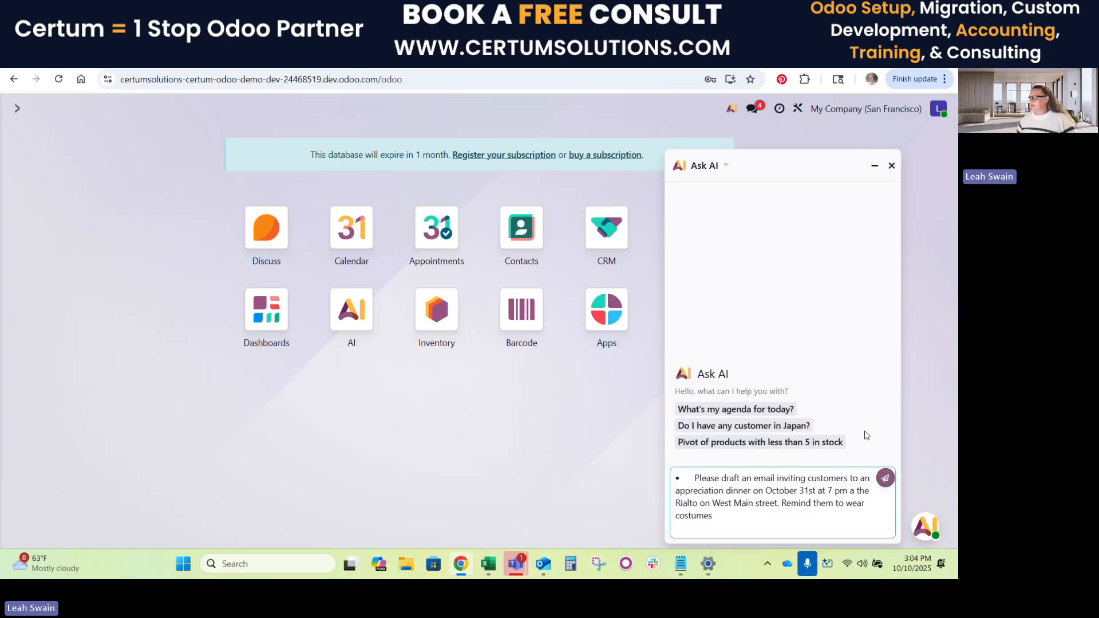
mouse_move(771, 468)
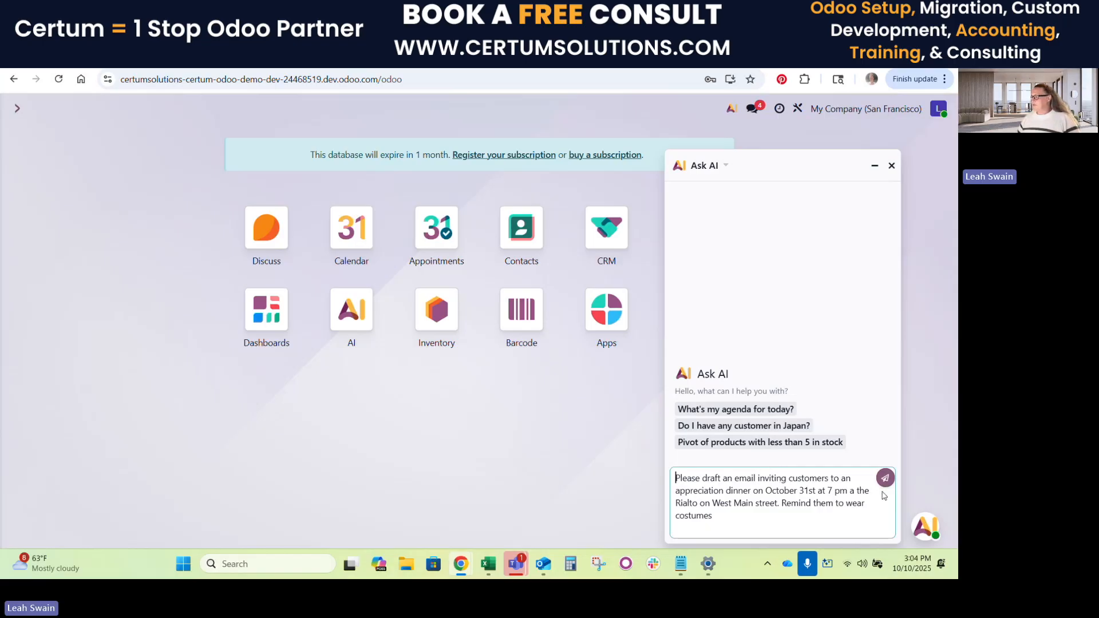
Send the invitation request and read through the drafted Customer Appreciation Dinner & Costume Party email.
left_click(885, 477)
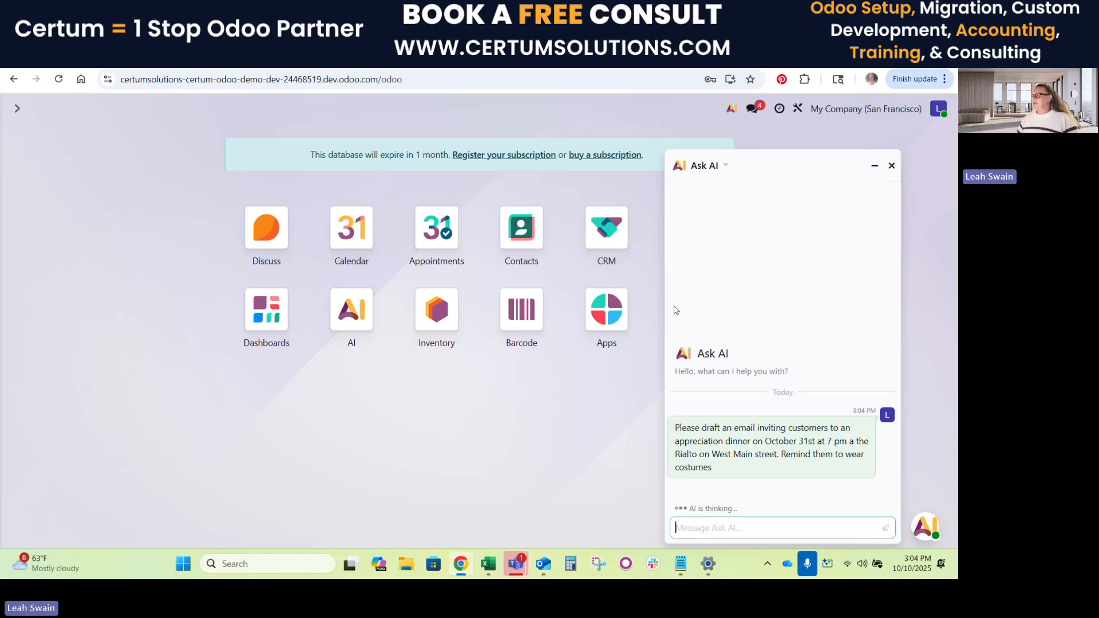
mouse_move(633, 416)
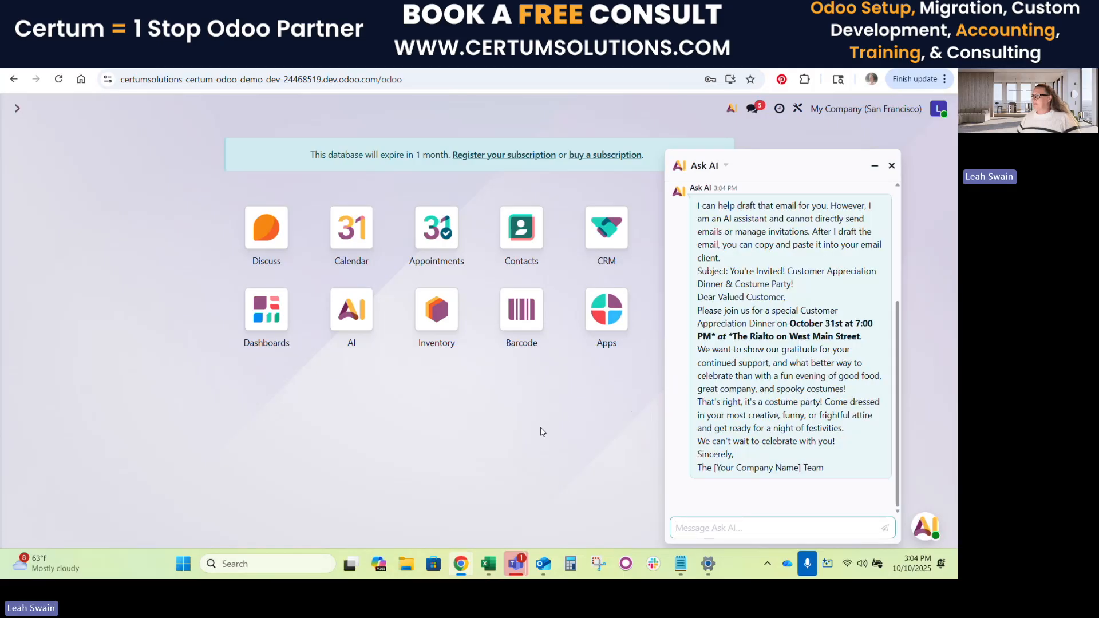
scroll("up", 3)
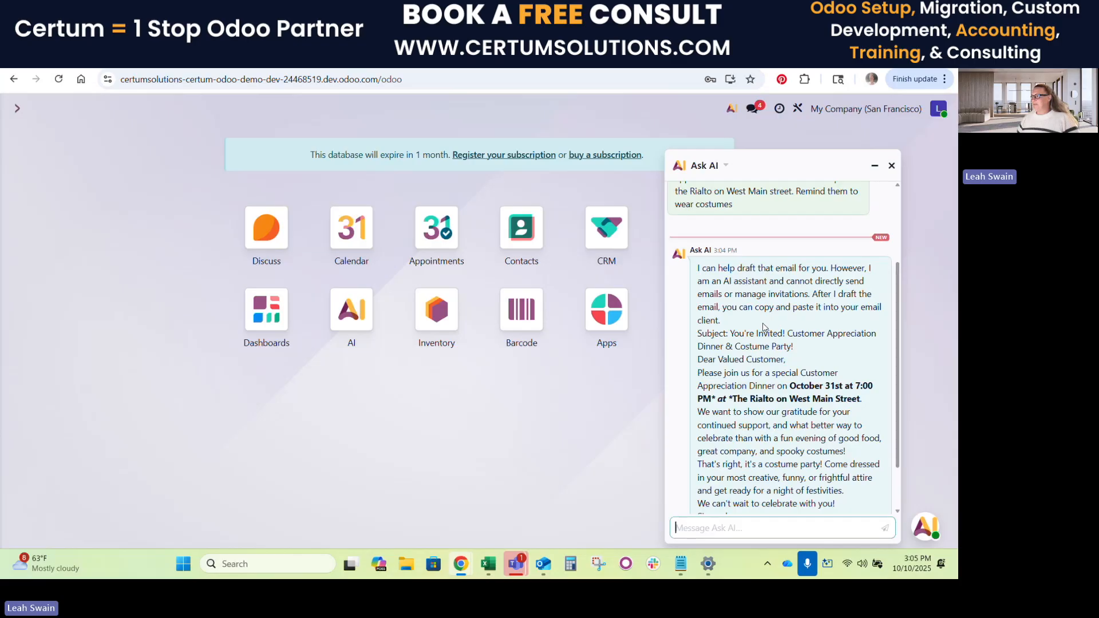
scroll("down", 3)
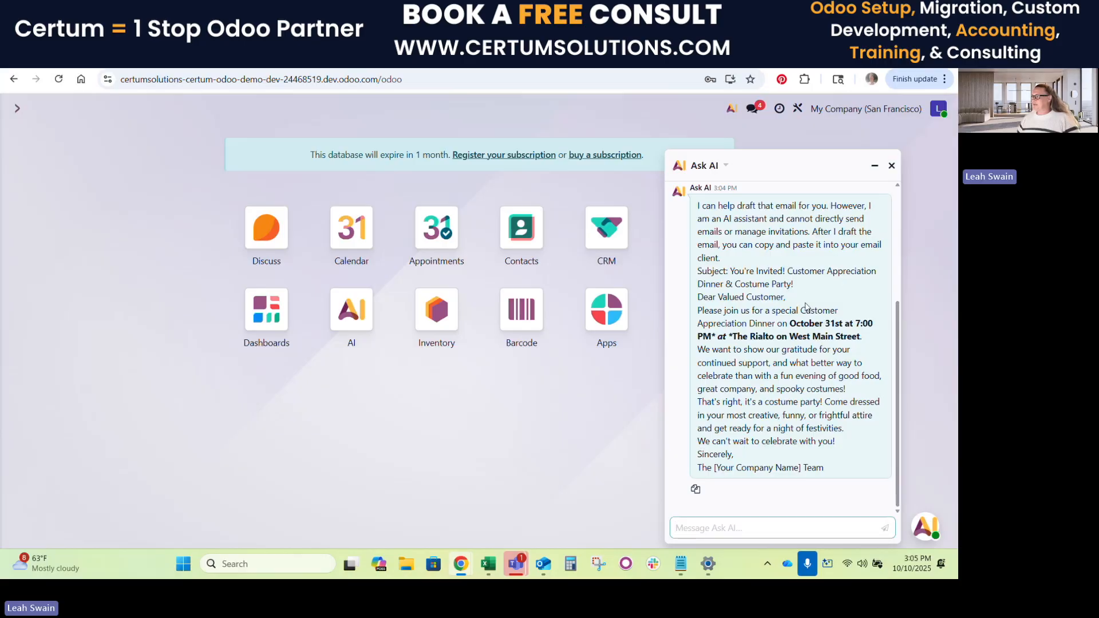
mouse_move(874, 317)
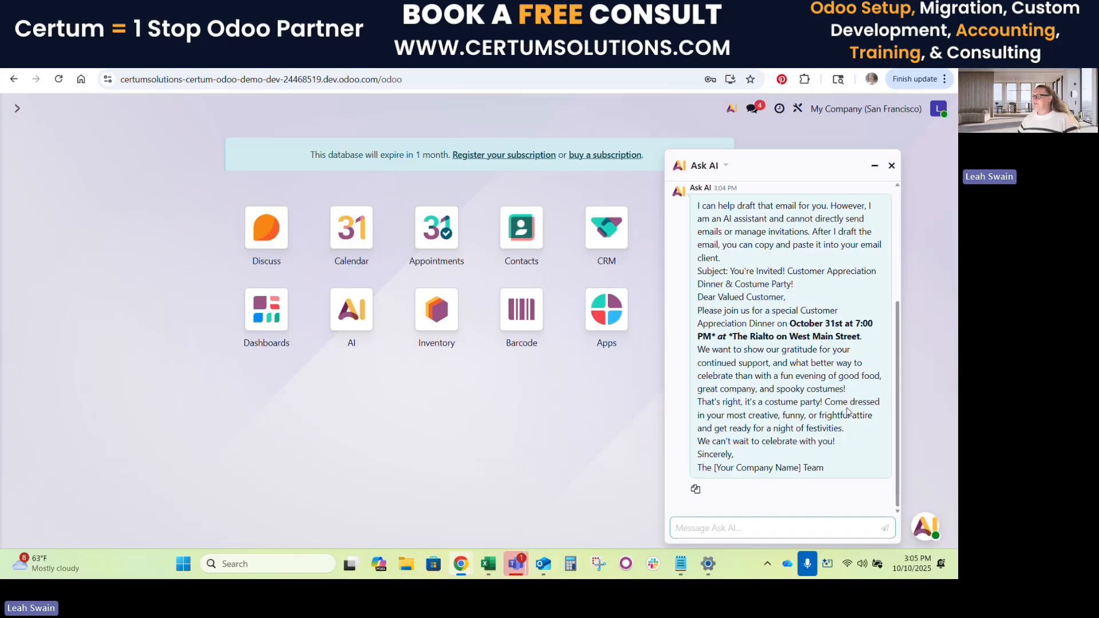
mouse_move(738, 462)
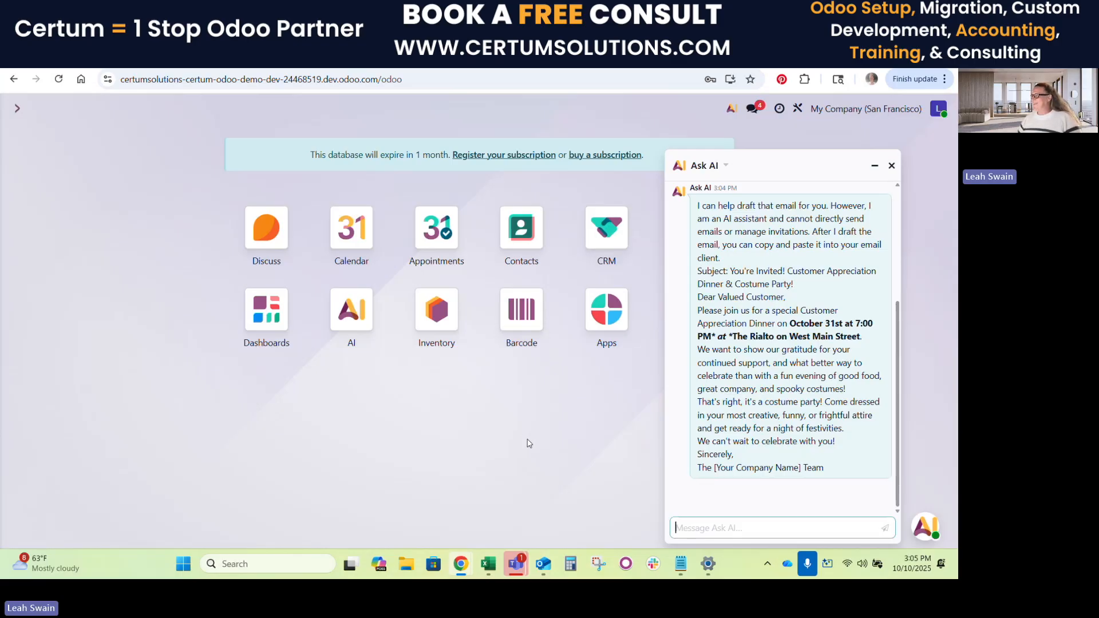
mouse_move(639, 436)
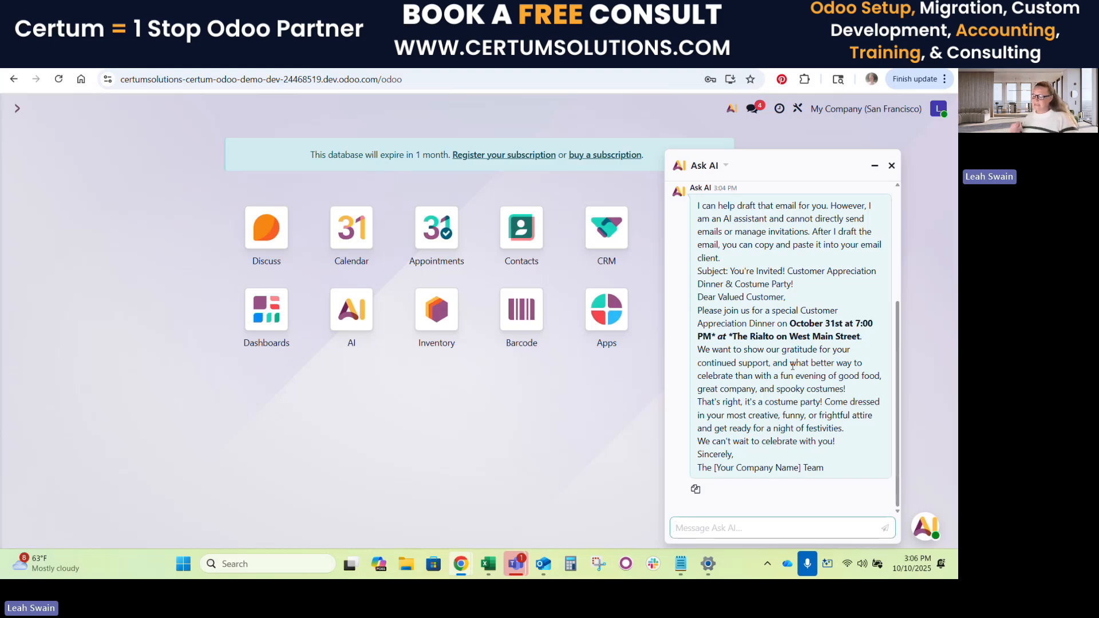
left_click(771, 528)
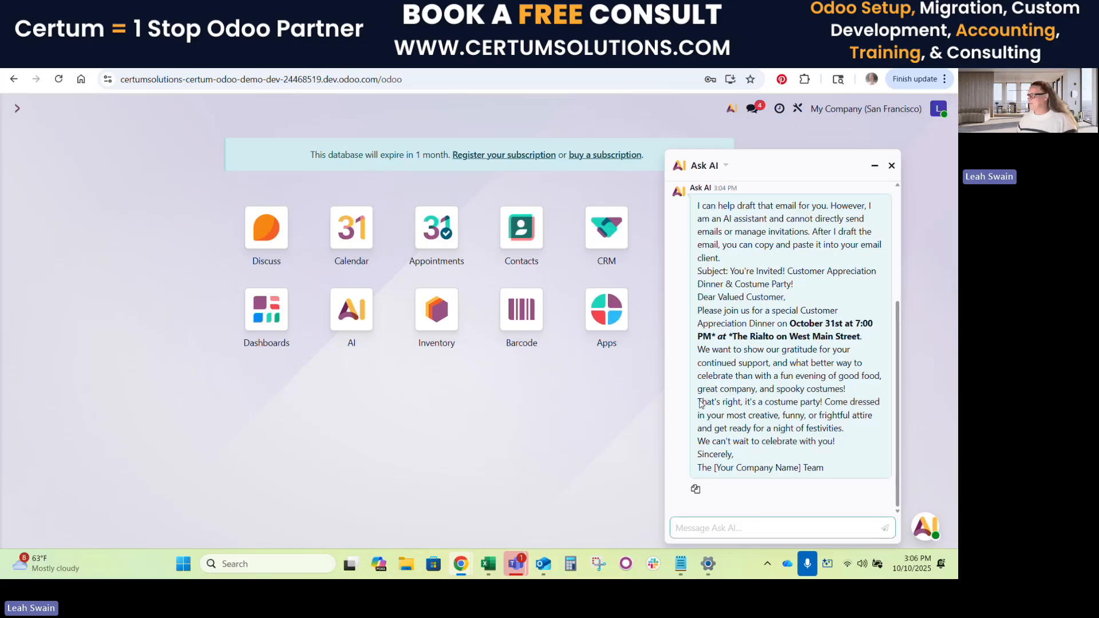
mouse_move(892, 166)
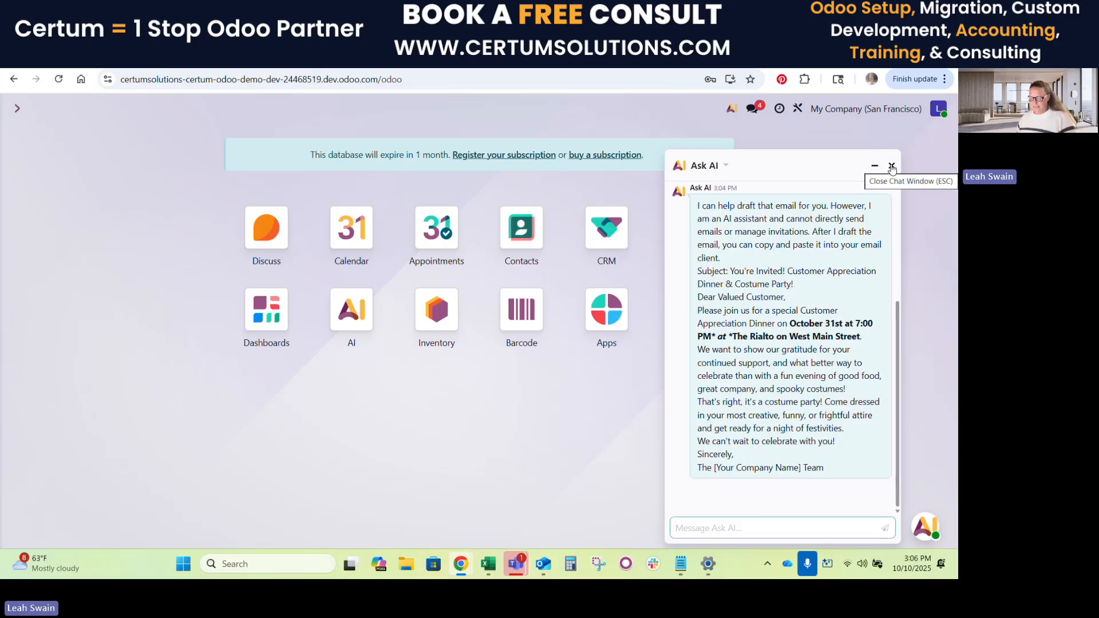
Close the Ask AI chat window to return to the apps dashboard.
left_click(892, 168)
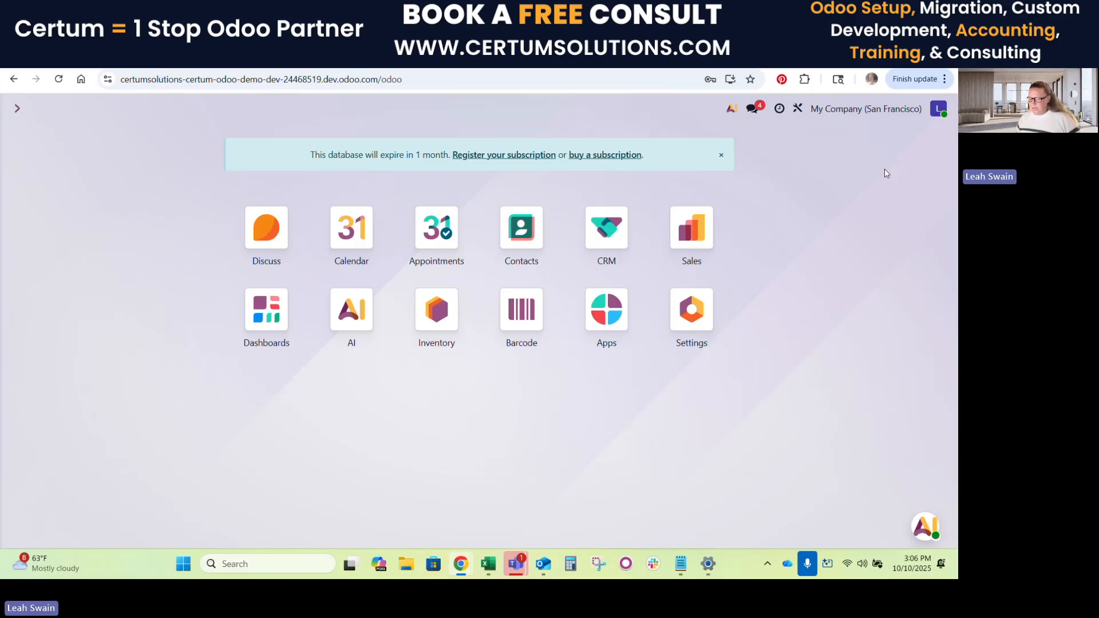
mouse_move(916, 197)
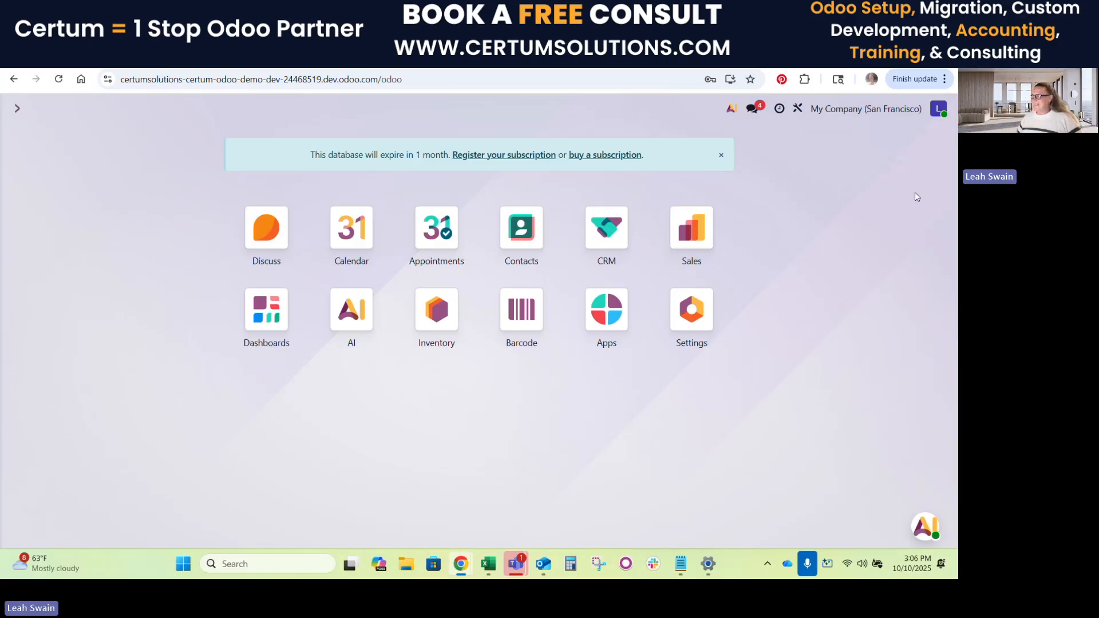
mouse_move(747, 376)
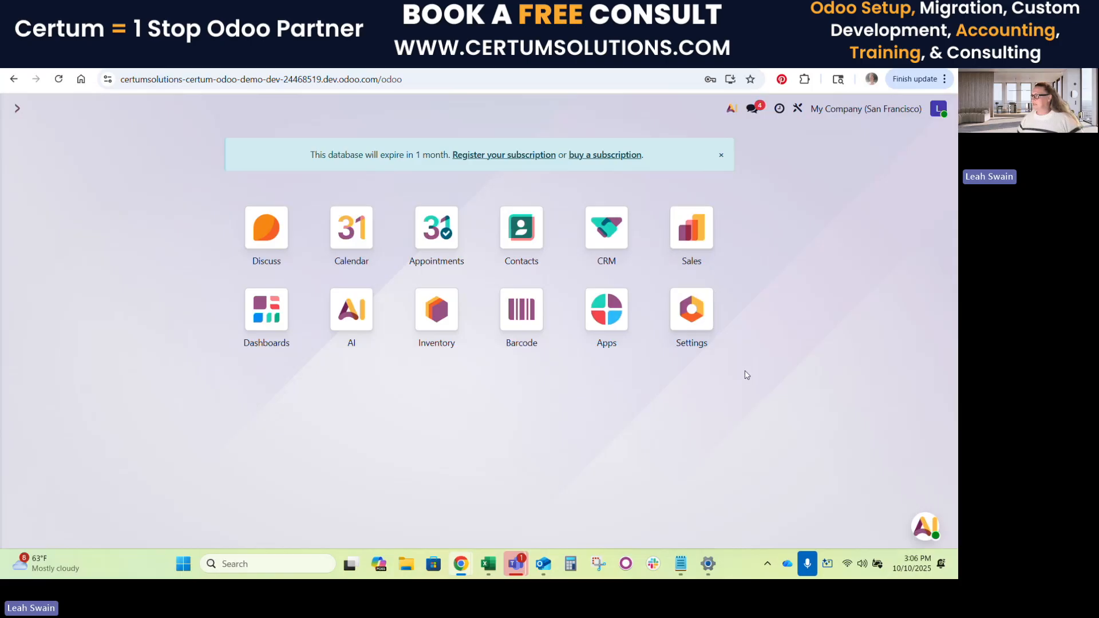
Ask a new Ask AI chat for the phone number of Deco Addict.
left_click(927, 527)
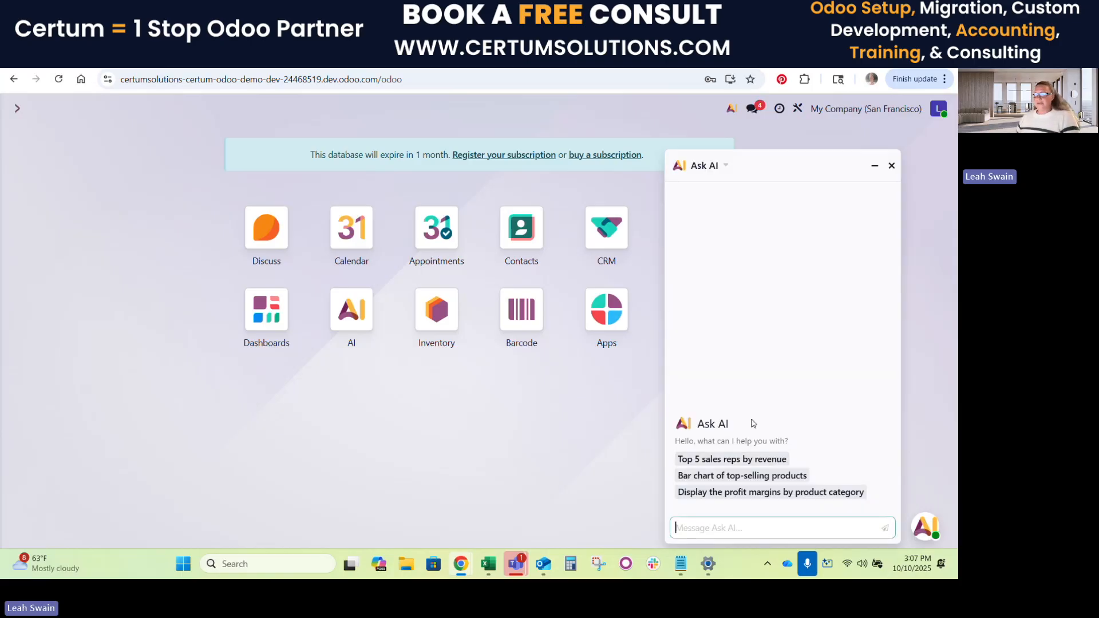
mouse_move(482, 433)
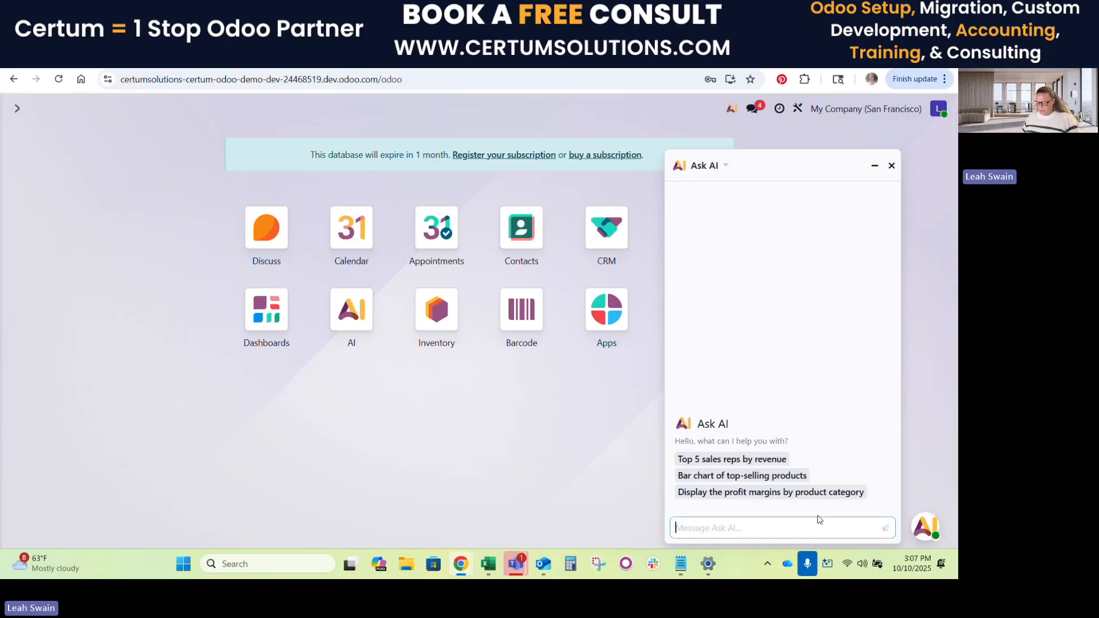
type("what Is the")
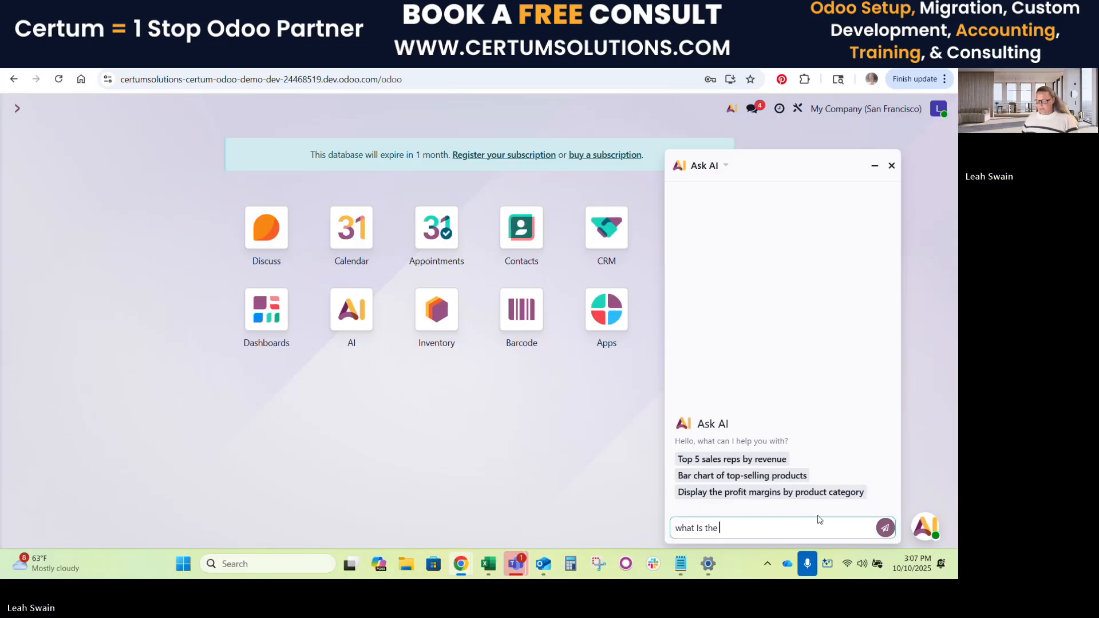
type("phone nuym")
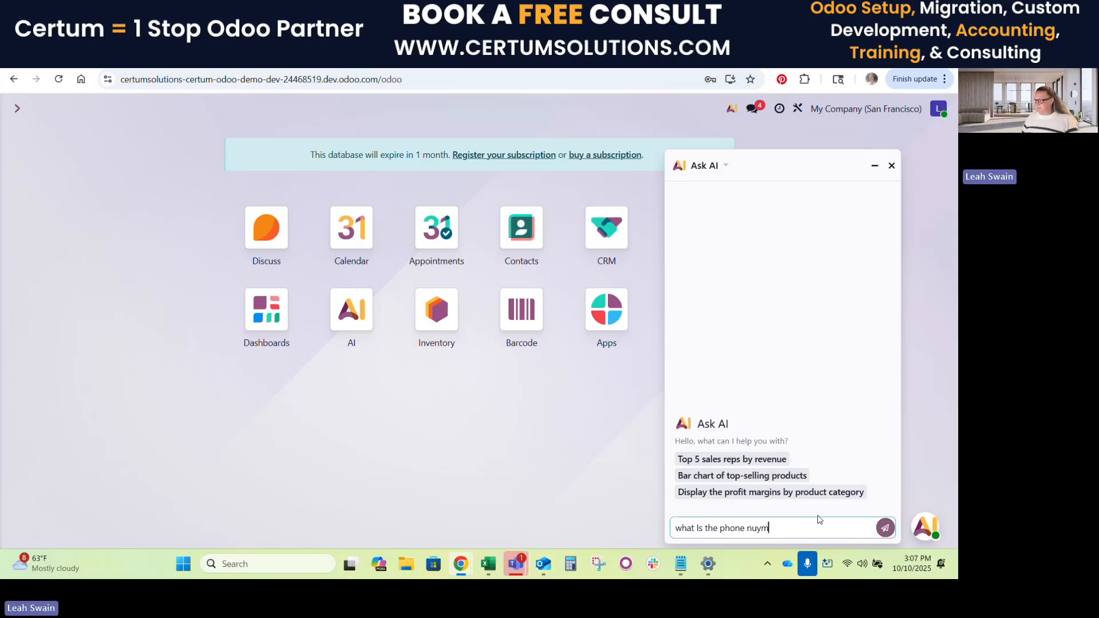
key("Backspace")
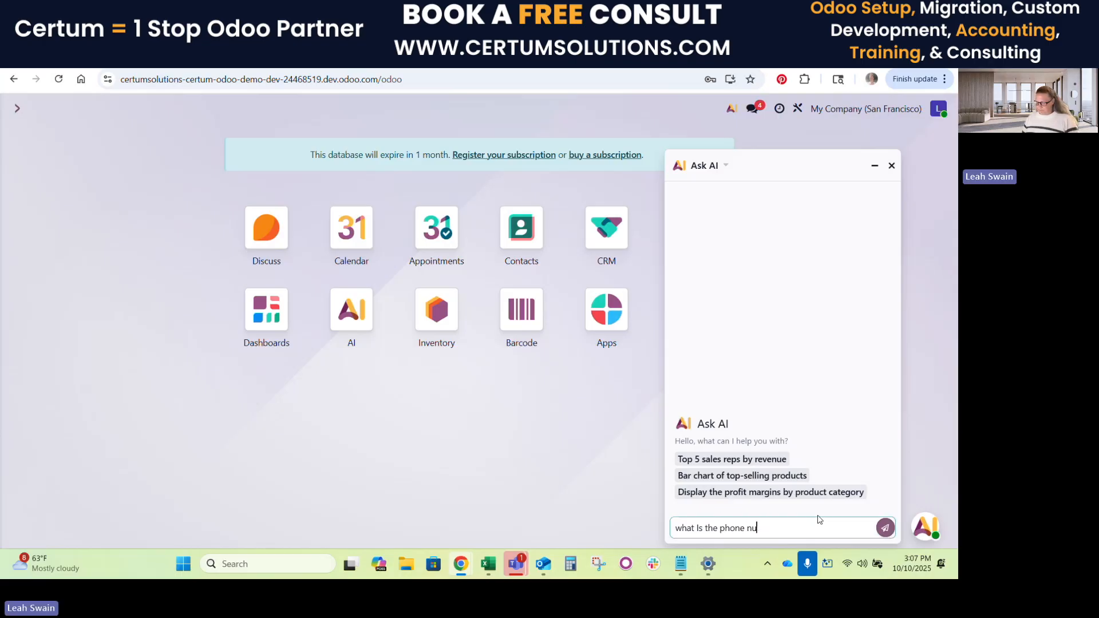
type("mber for deco addict")
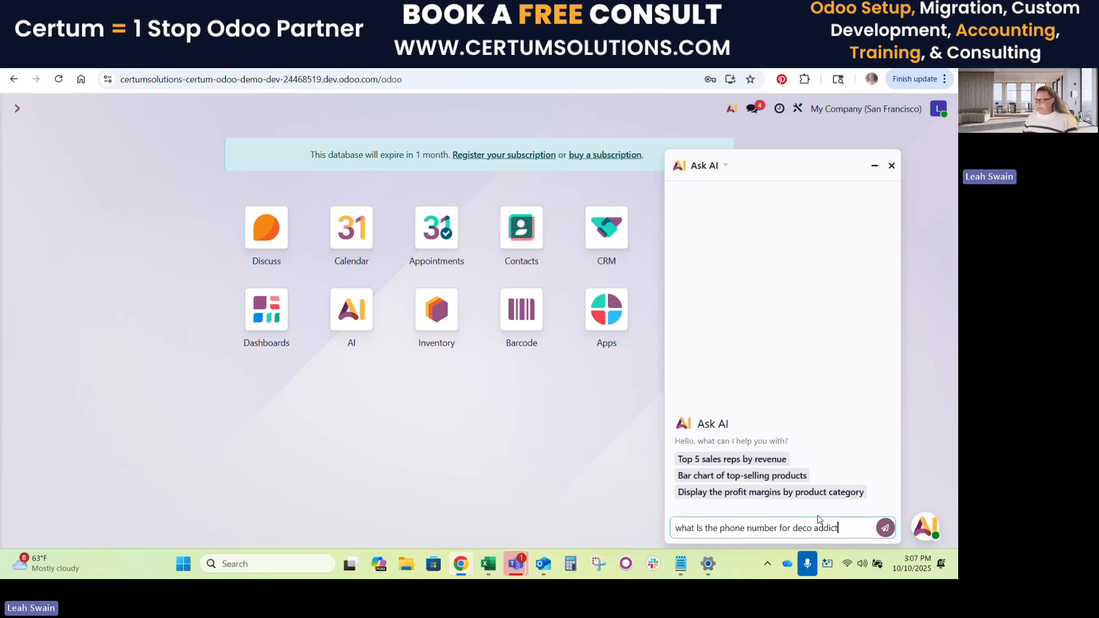
left_click(885, 528)
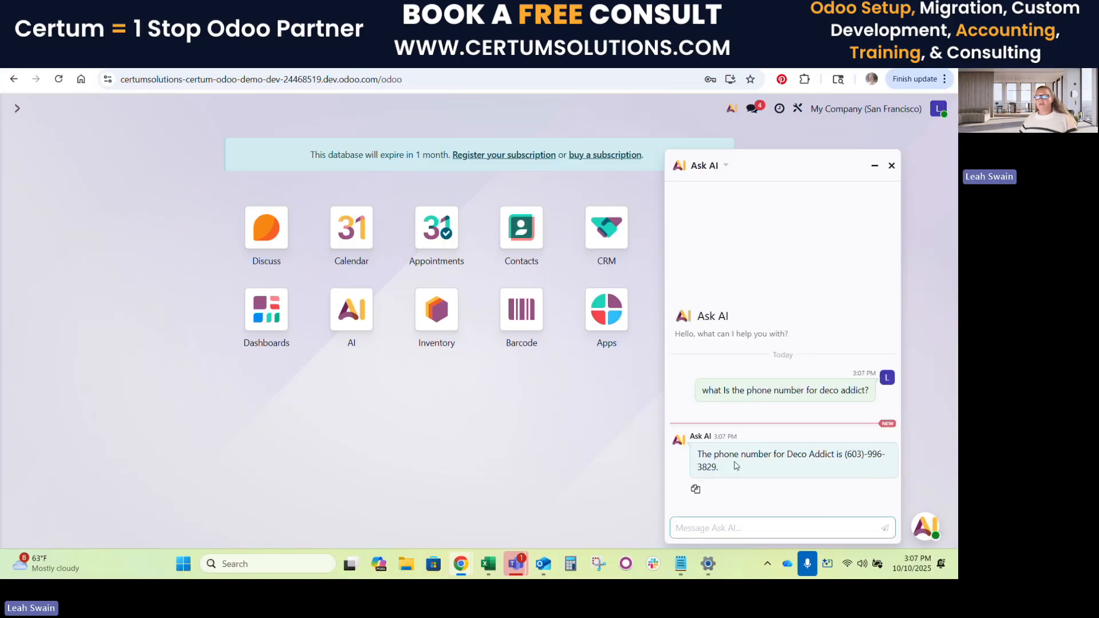
mouse_move(831, 467)
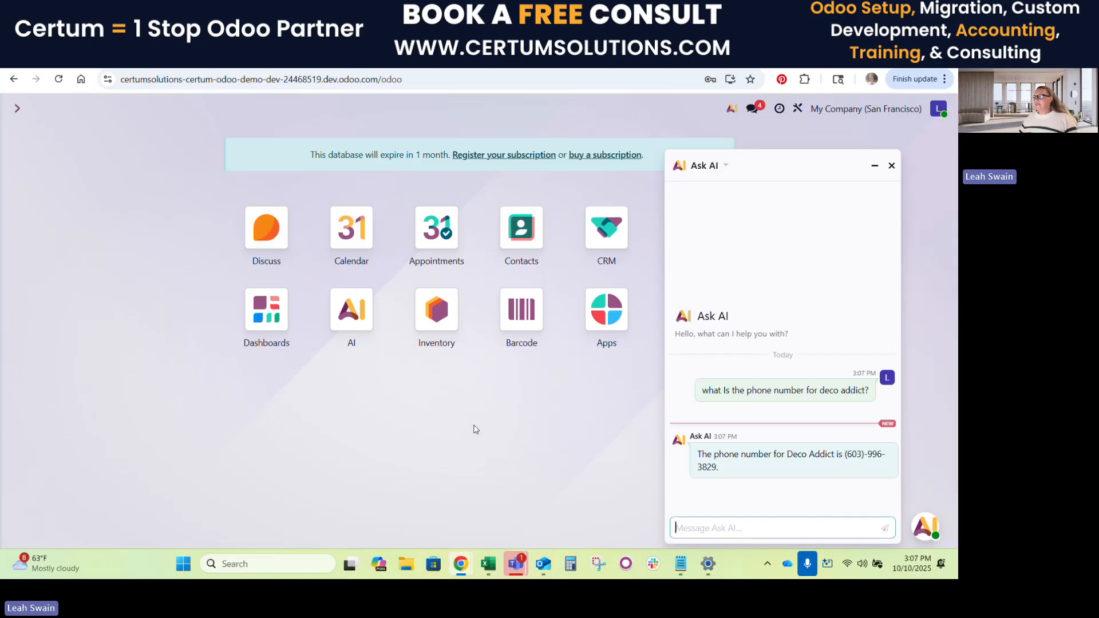
mouse_move(461, 426)
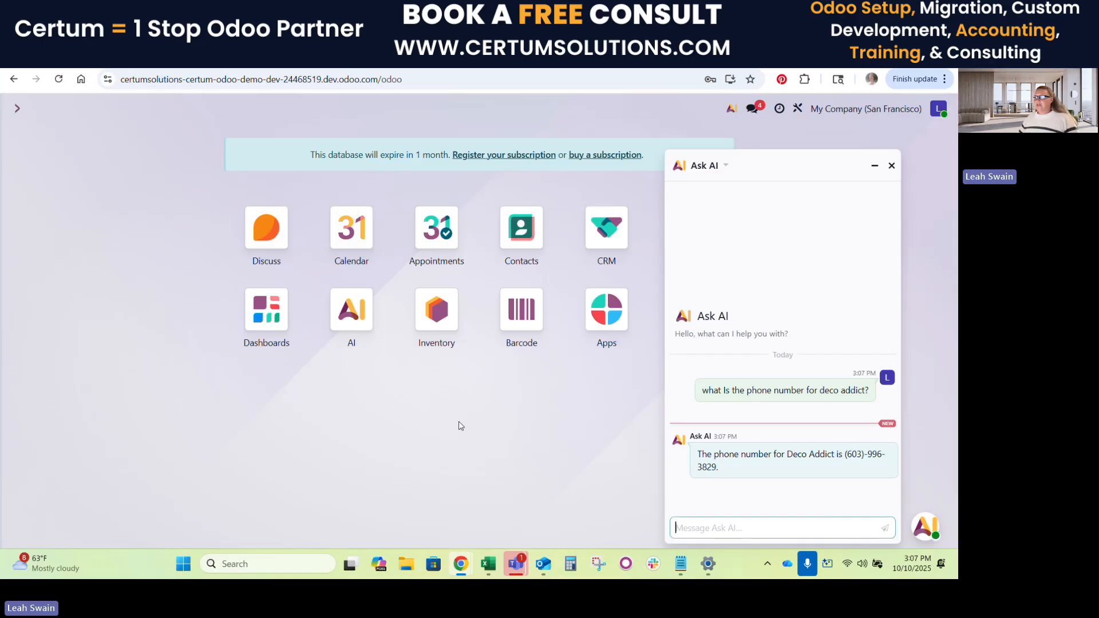
mouse_move(564, 432)
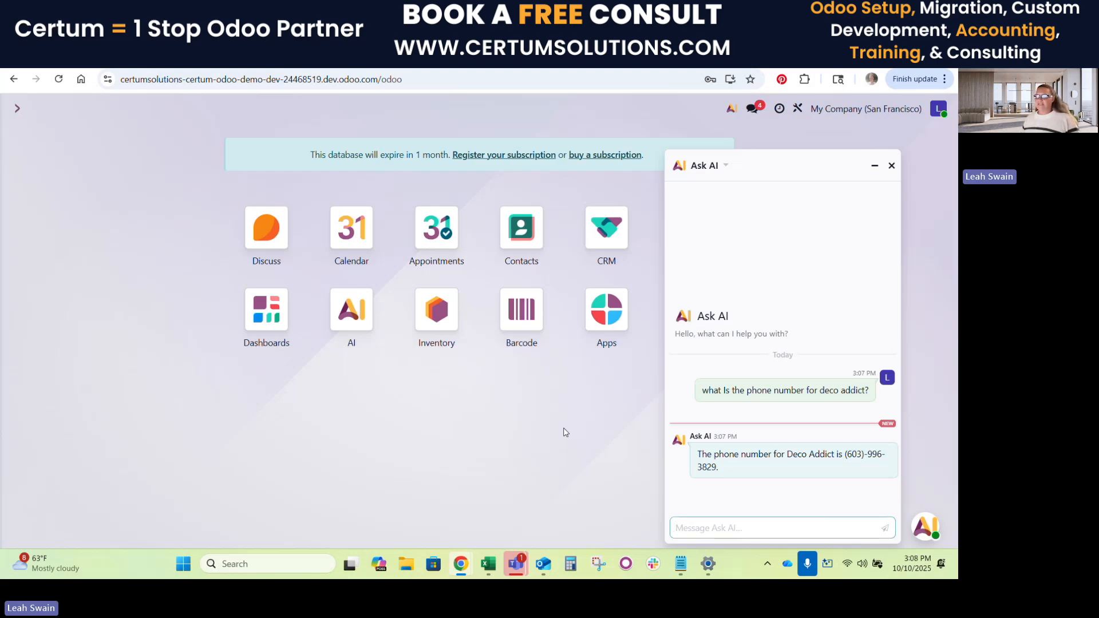
left_click(771, 528)
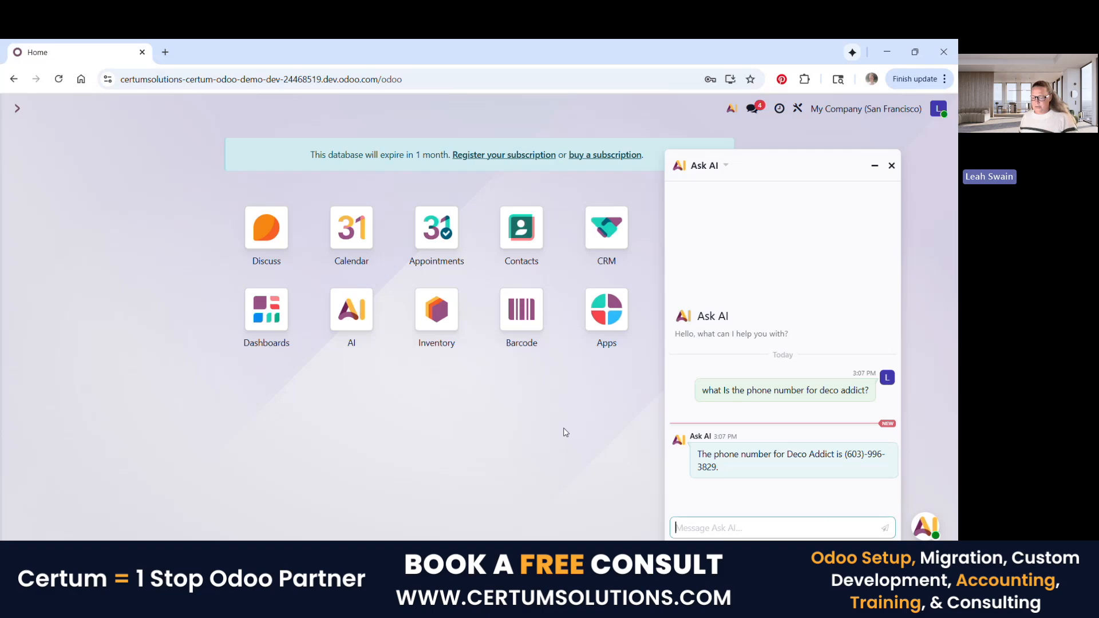
mouse_move(574, 424)
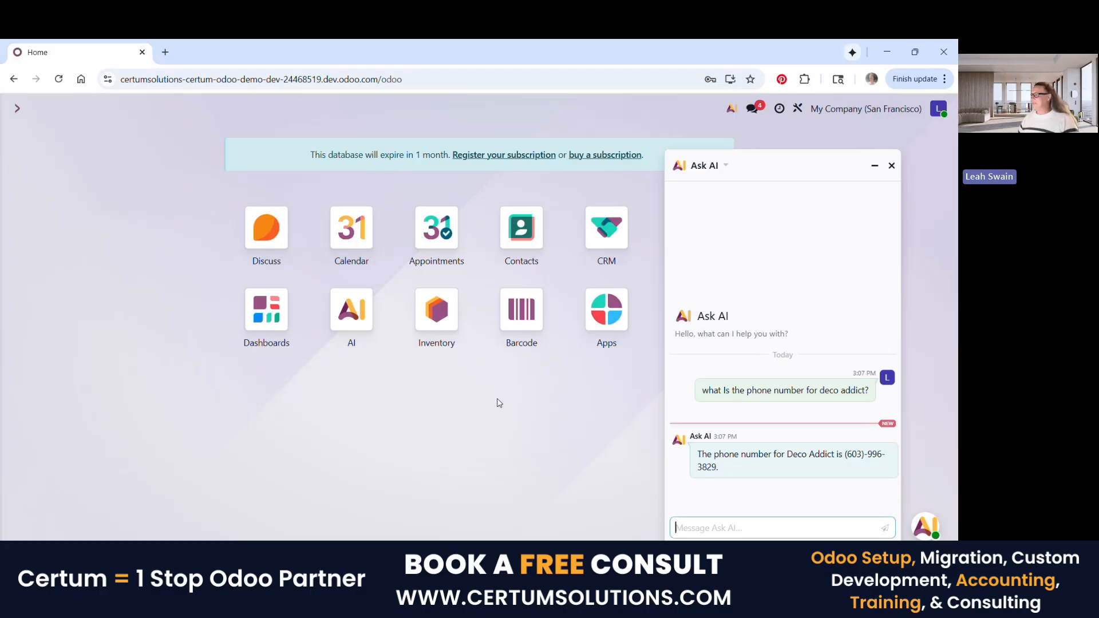
mouse_move(516, 407)
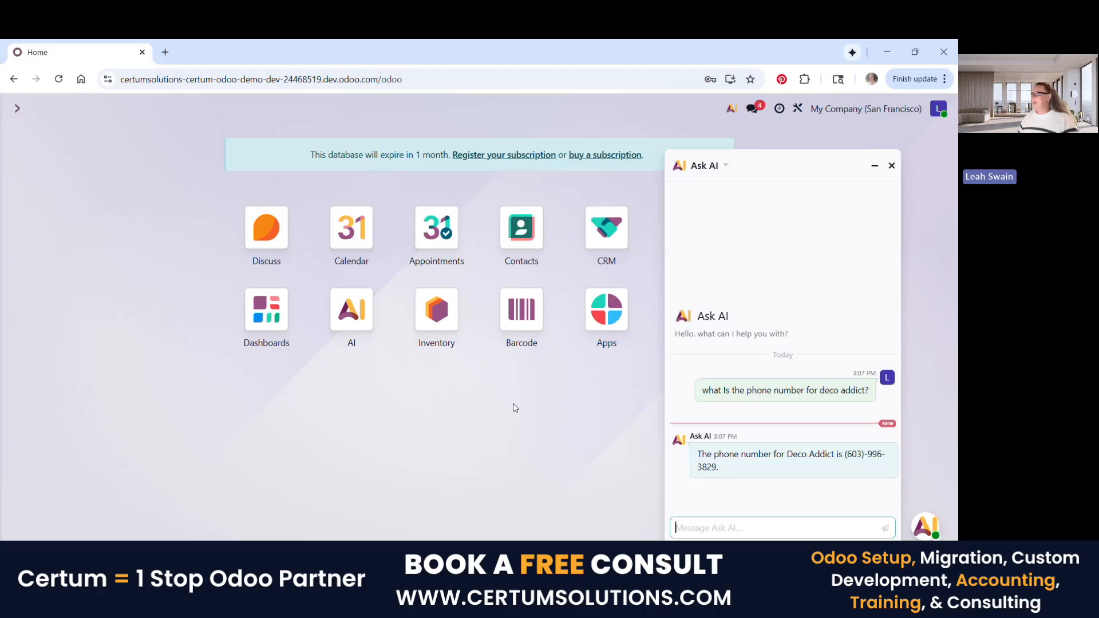
mouse_move(383, 424)
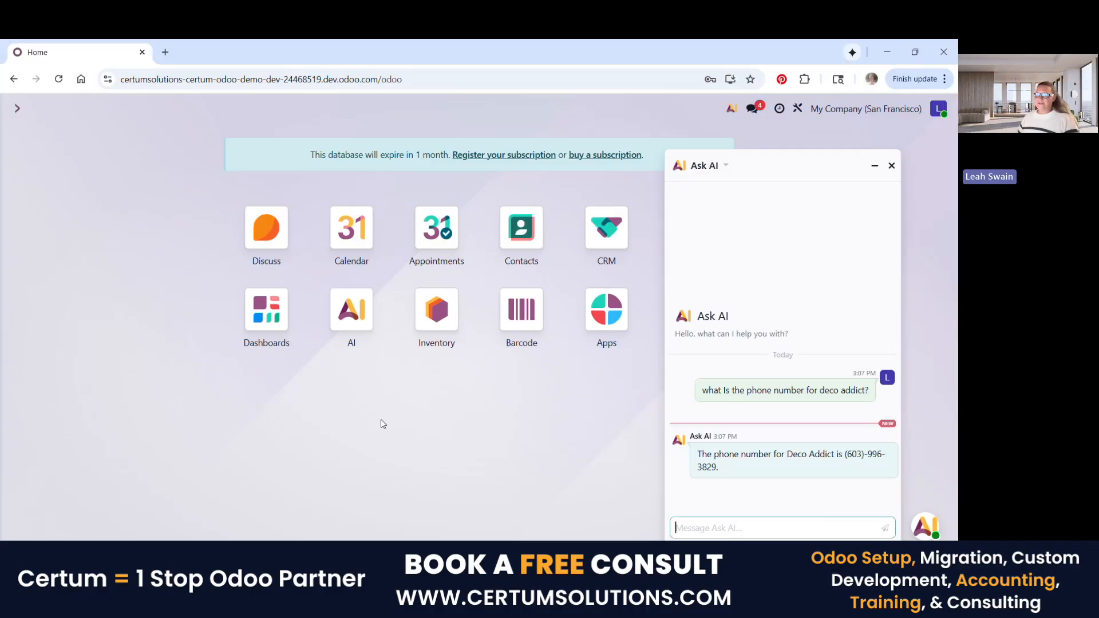
mouse_move(383, 453)
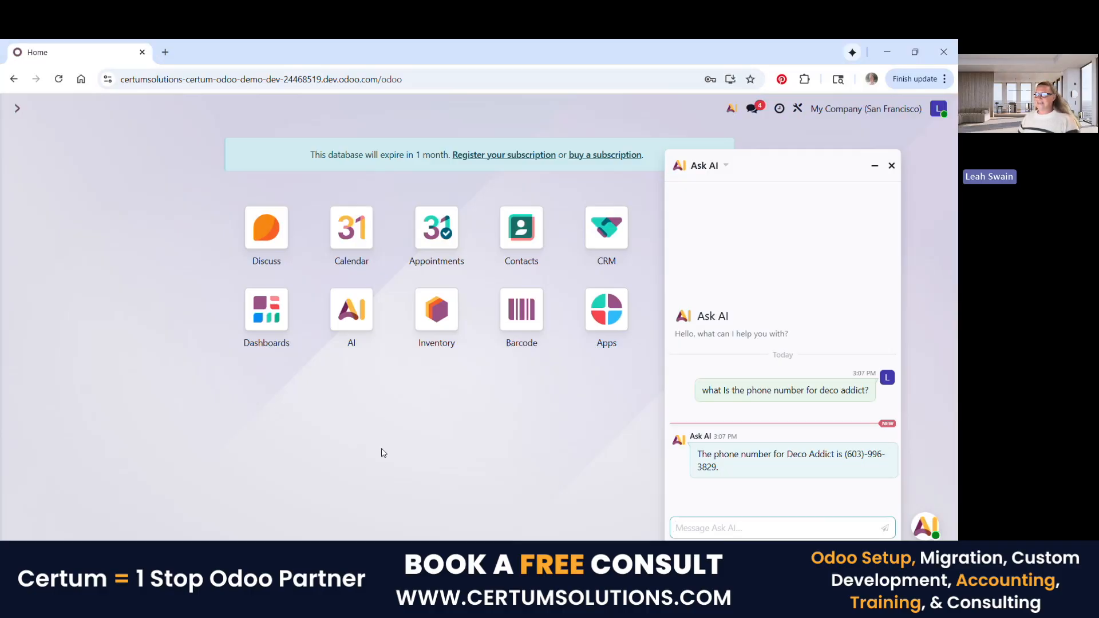